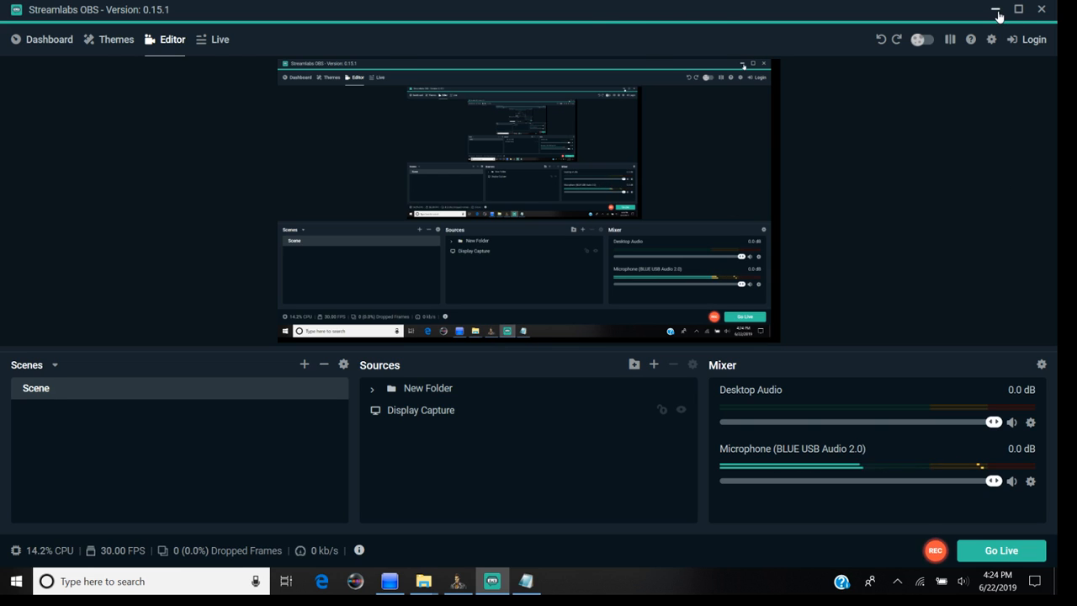
# - Minimize OBS and open the PS3 folder on the SDXC (G:) card
pyautogui.click(996, 10)
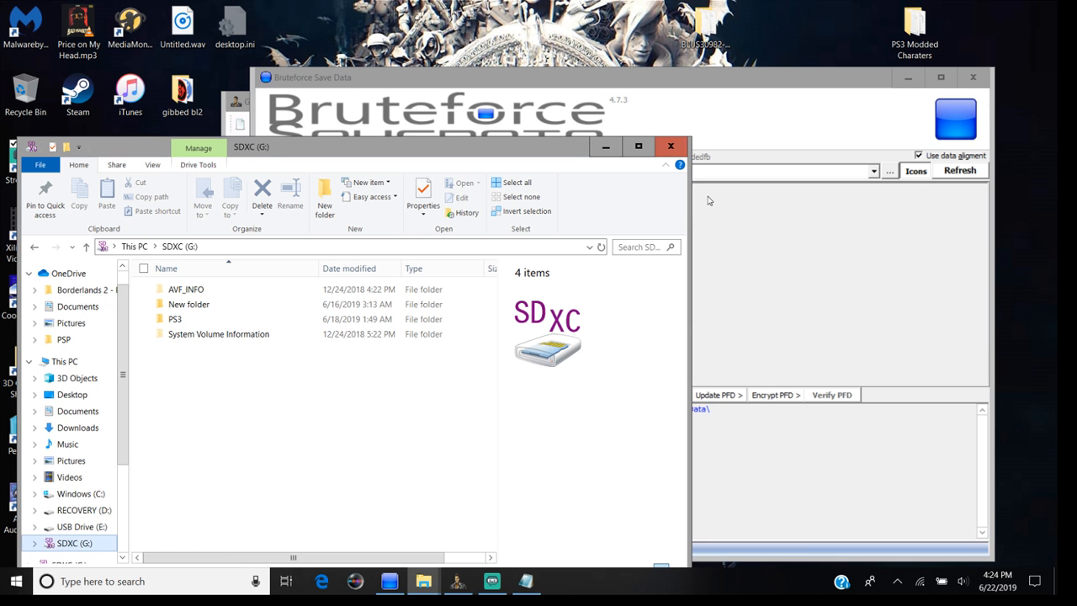
pyautogui.moveTo(212, 362)
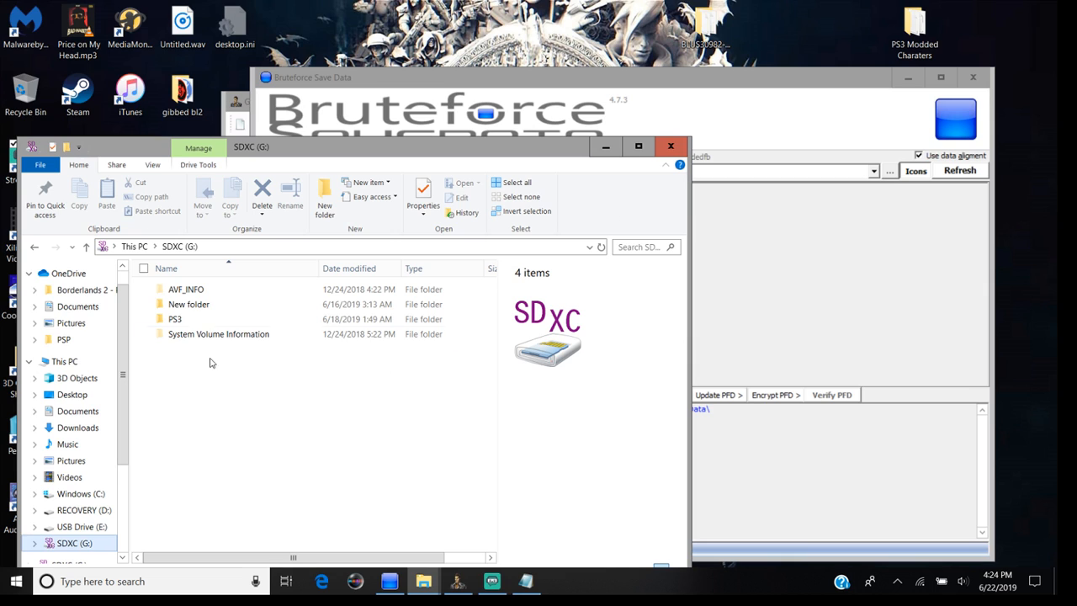
pyautogui.doubleClick(175, 318)
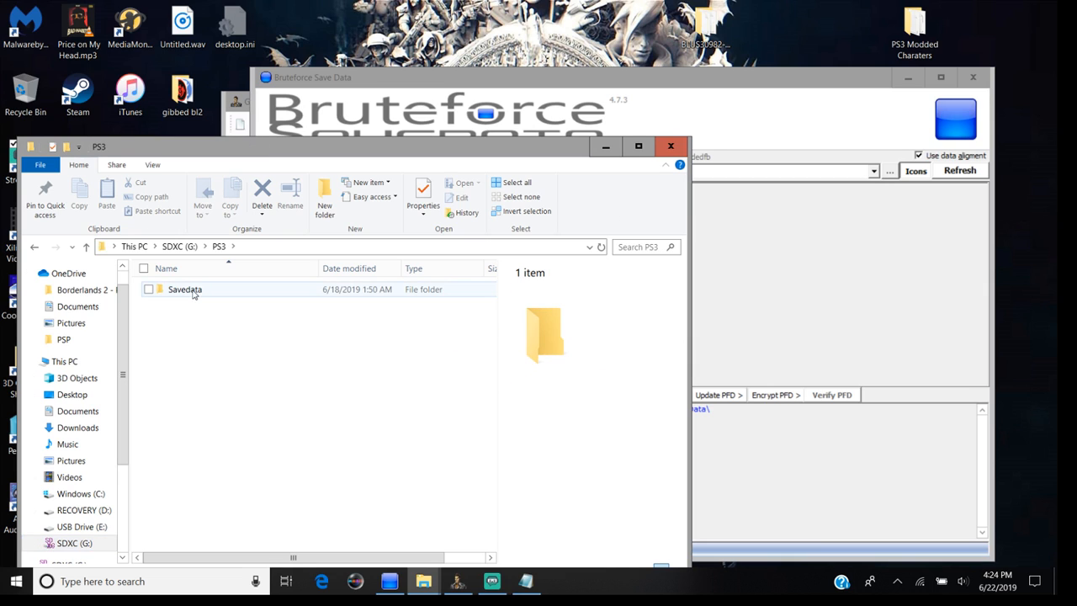
# - Decrypt SAVE3333.SAV in BLUS30982-SAVE-SAVE3333, then maximize Gibbed's save editor
pyautogui.doubleClick(184, 289)
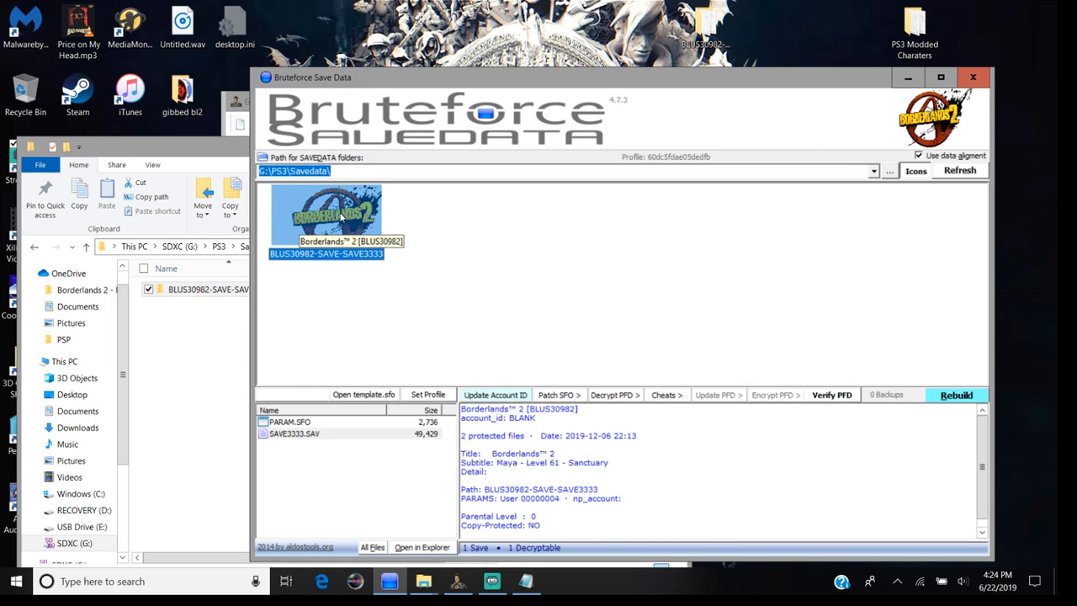
pyautogui.moveTo(646, 402)
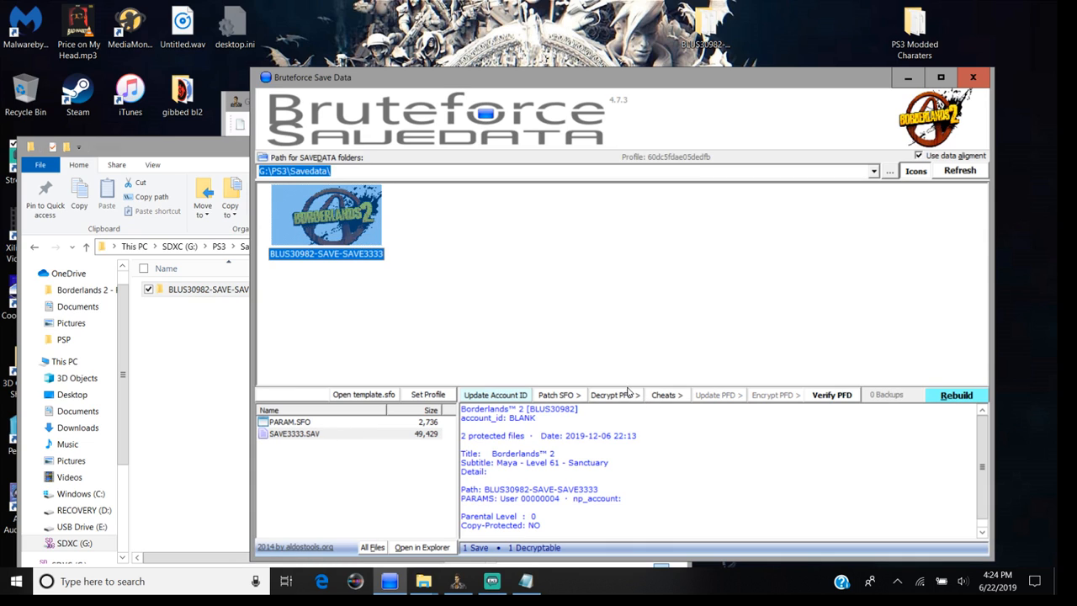
pyautogui.click(612, 395)
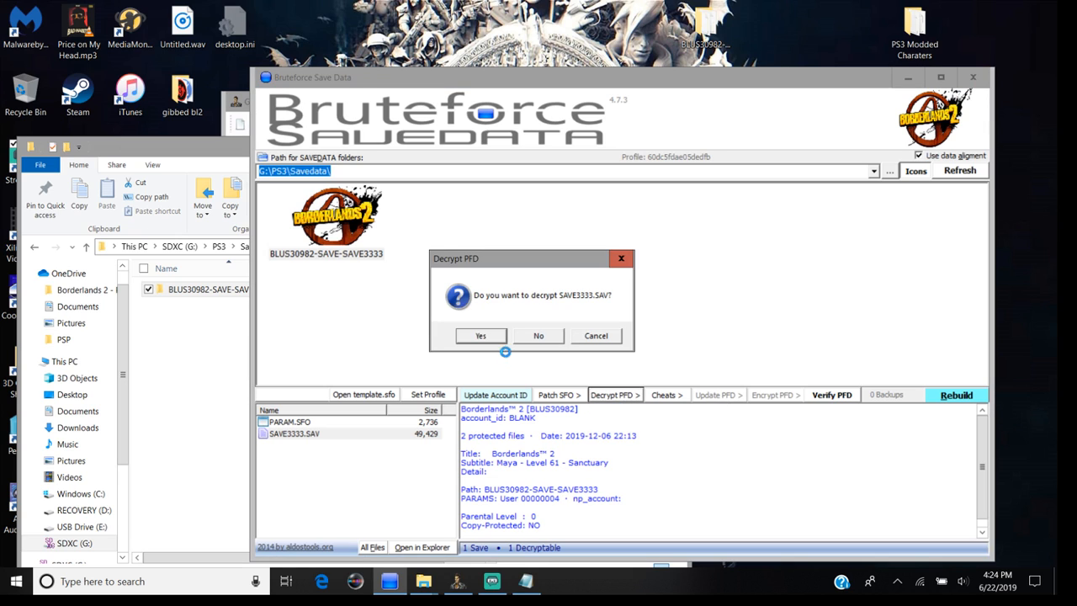
pyautogui.click(480, 336)
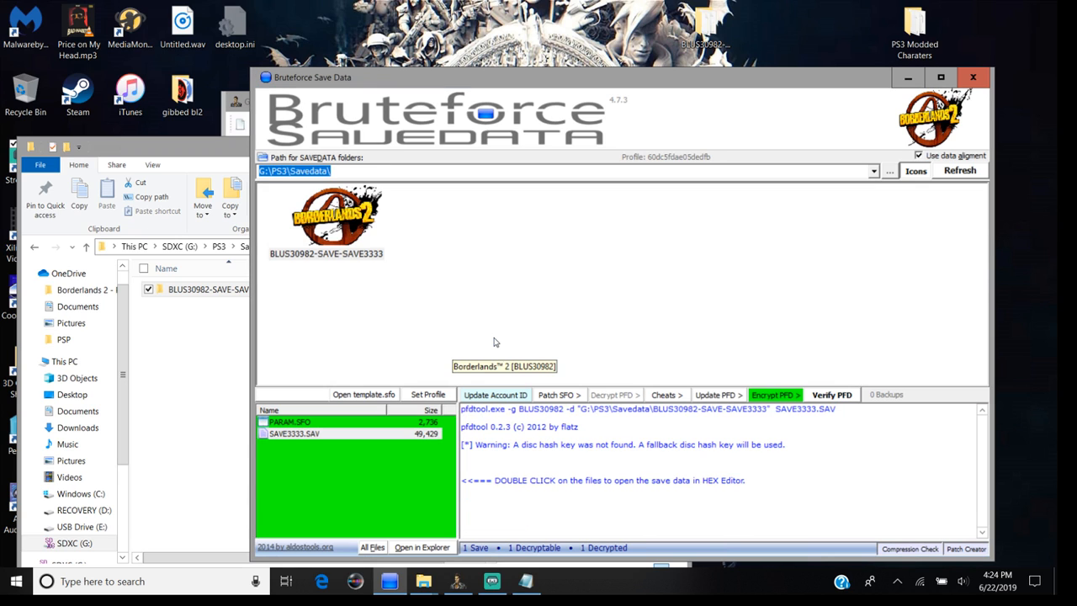
pyautogui.moveTo(458, 581)
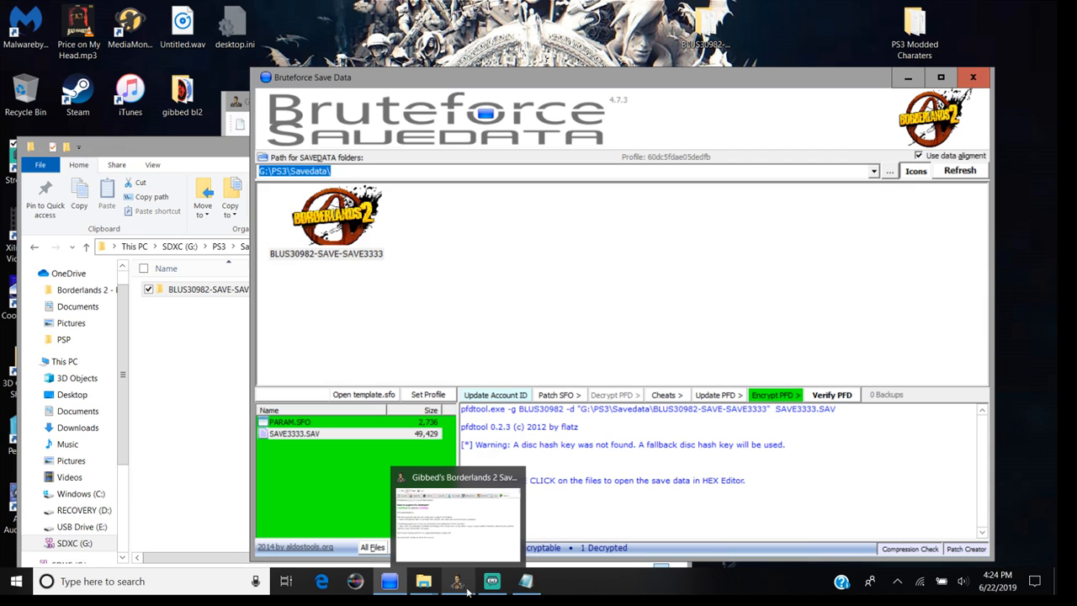
pyautogui.click(458, 517)
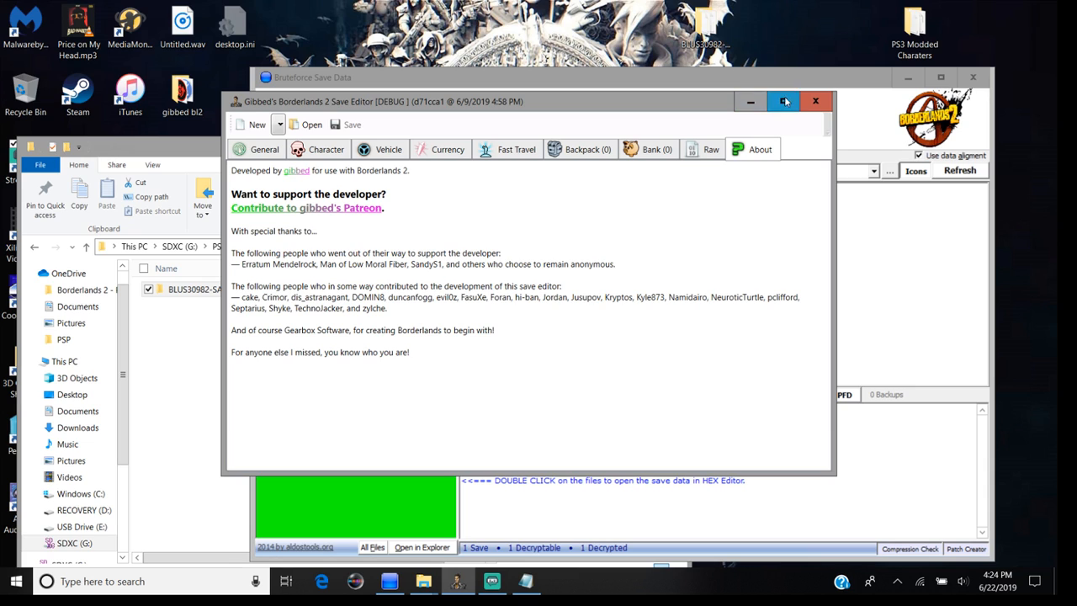
pyautogui.click(783, 101)
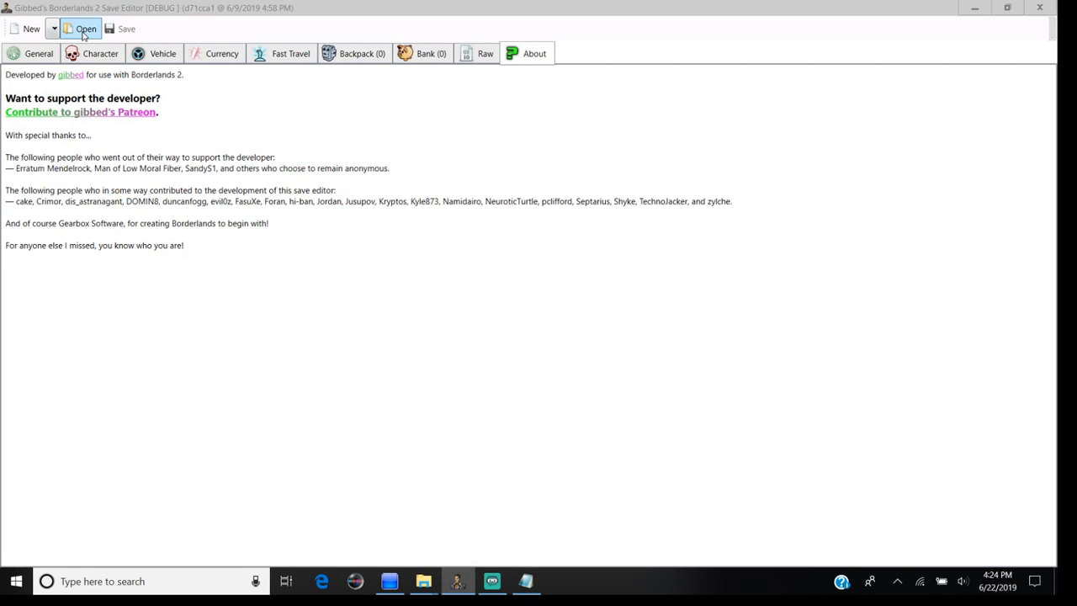
# - Open G:\PS3\Savedata\BLUS30982-SAVE-SAVE3333\SAVE3333.SAV as a PS3 save file
pyautogui.click(84, 27)
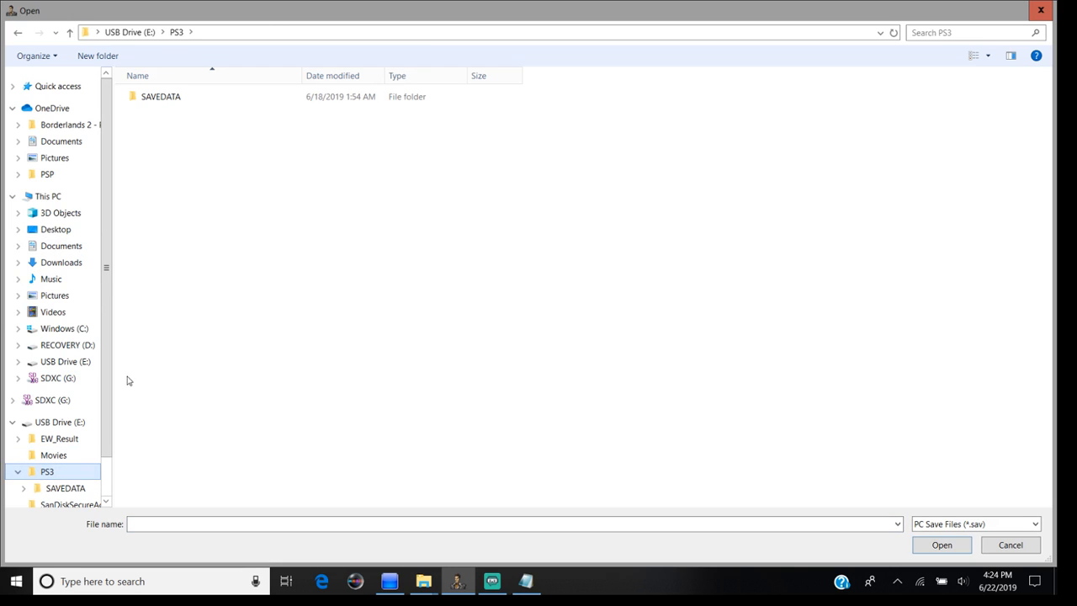
pyautogui.doubleClick(161, 96)
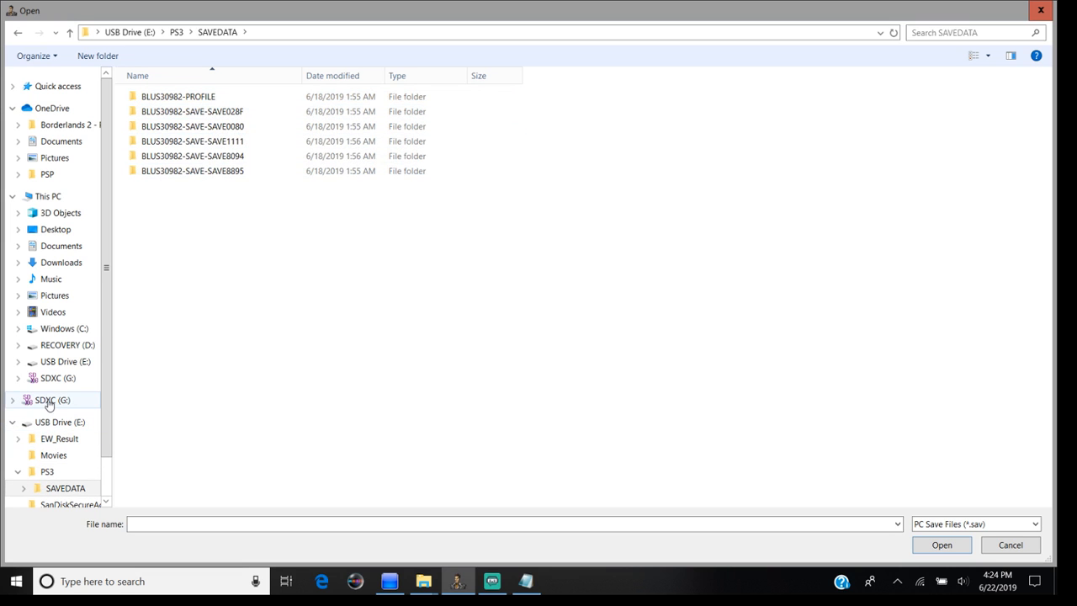
pyautogui.click(52, 399)
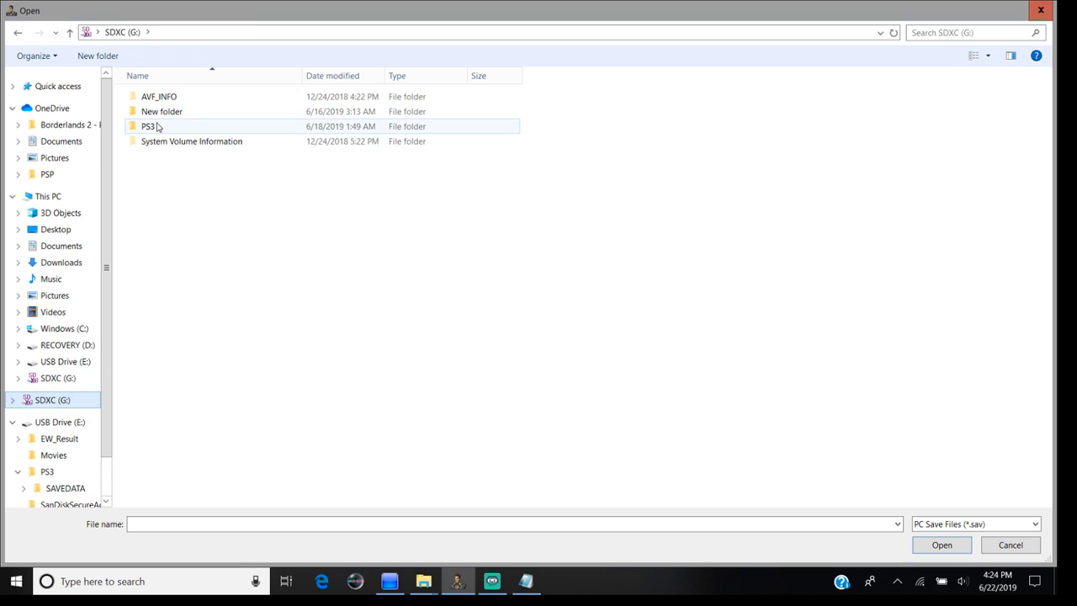
pyautogui.doubleClick(149, 125)
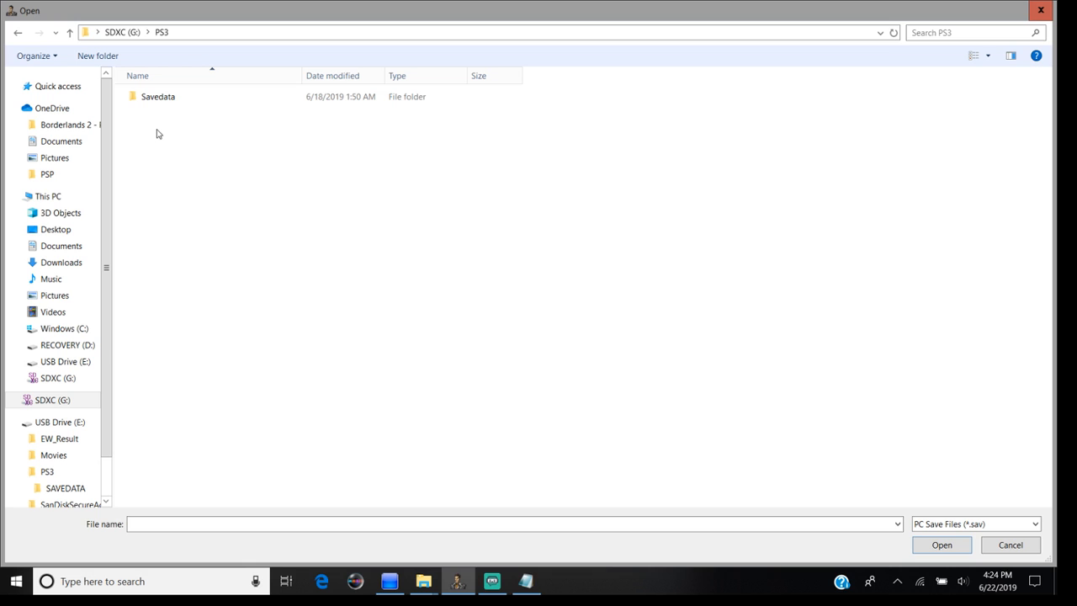
pyautogui.doubleClick(158, 95)
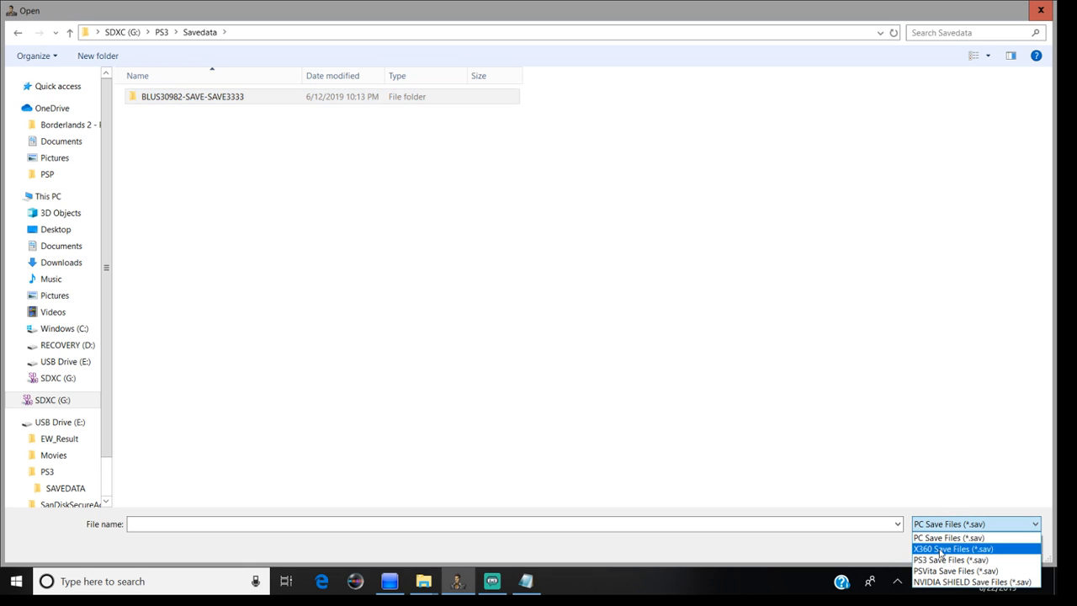
pyautogui.click(937, 558)
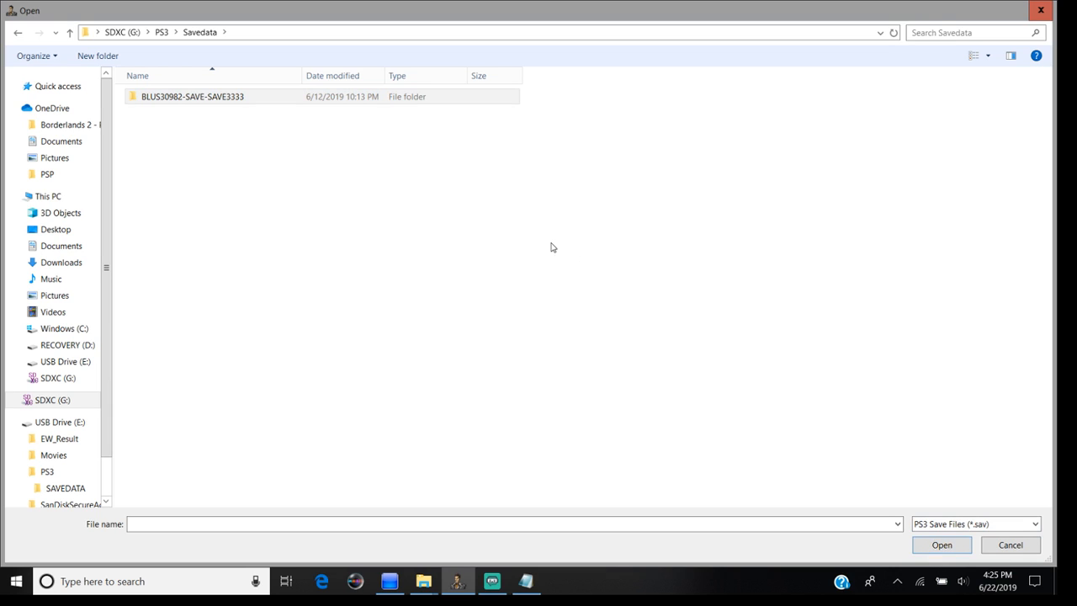
pyautogui.doubleClick(193, 96)
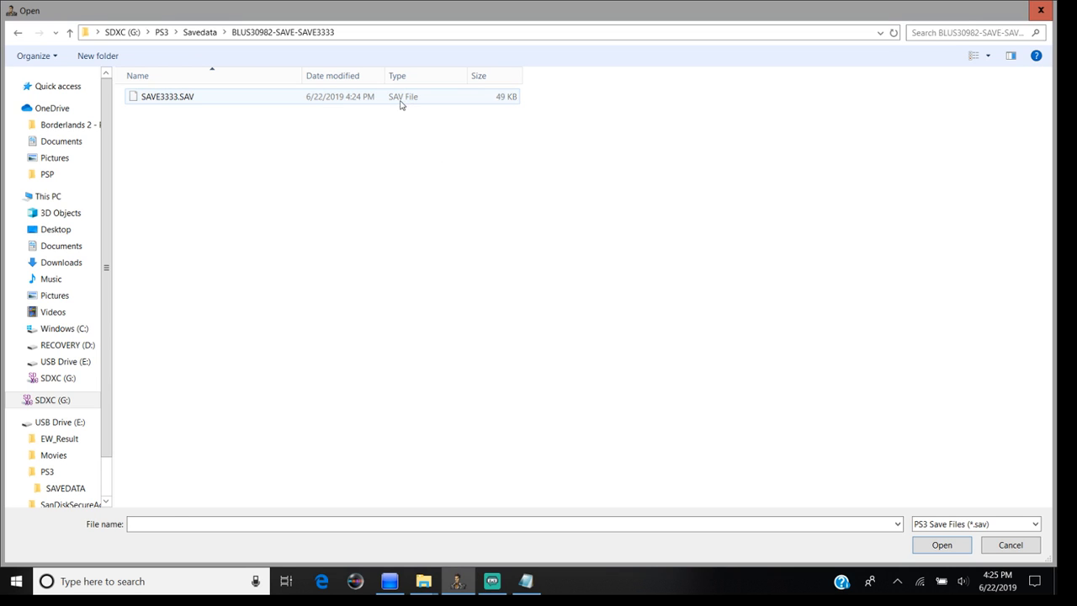
pyautogui.click(167, 96)
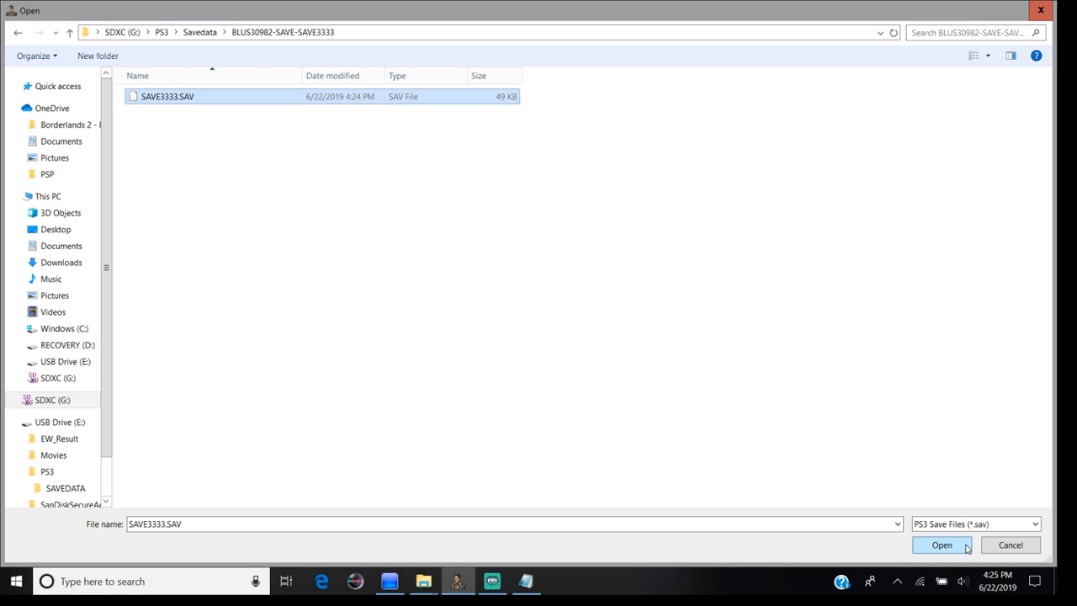
pyautogui.click(941, 545)
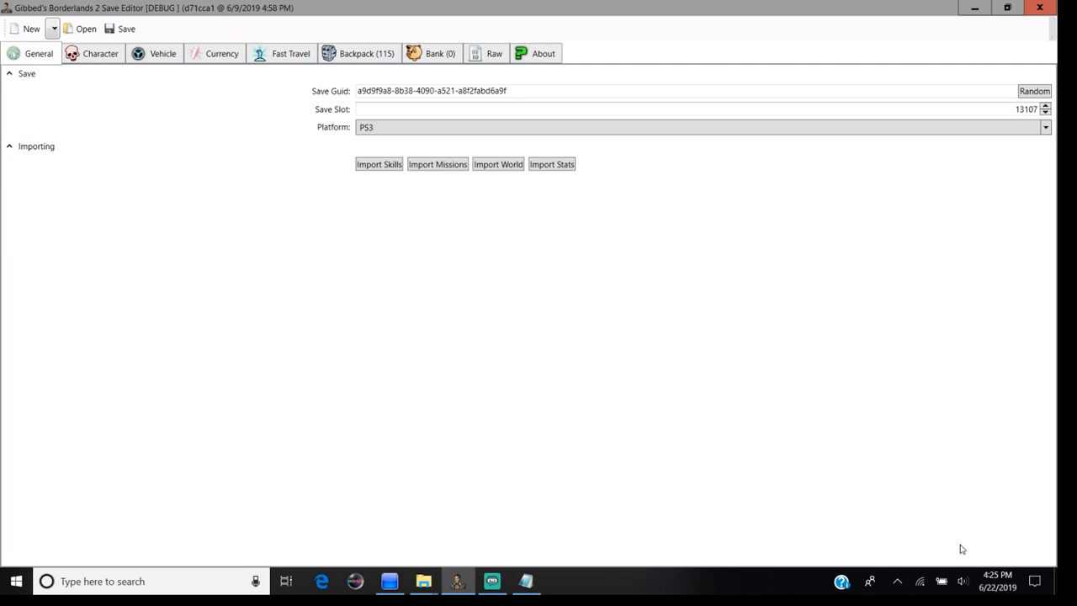
pyautogui.moveTo(101, 19)
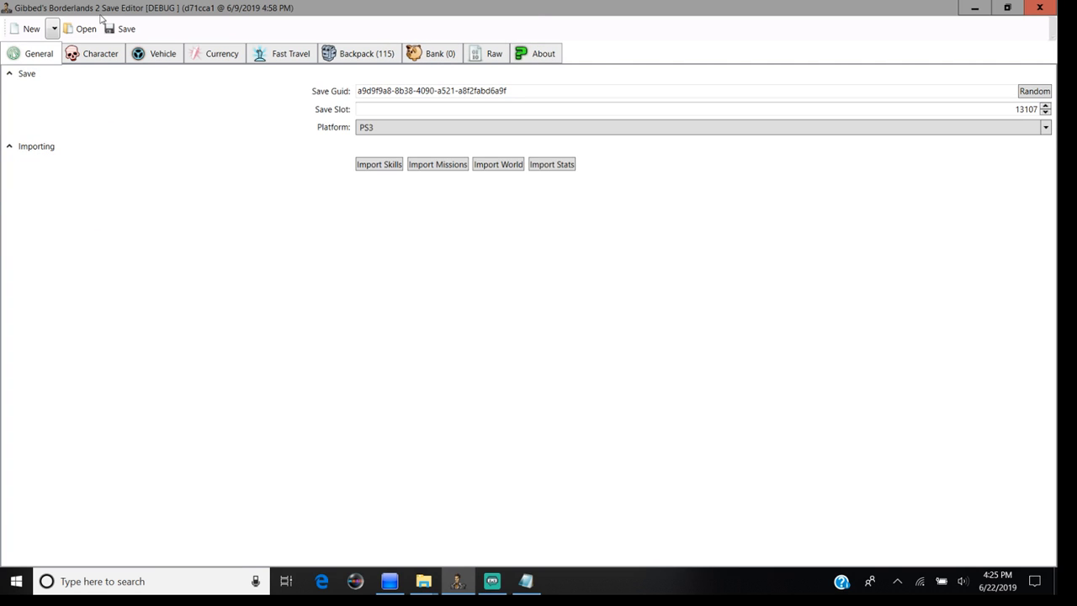
# - Show the Character tab: Maya, level 80 Siren, overpower level 10
pyautogui.click(99, 53)
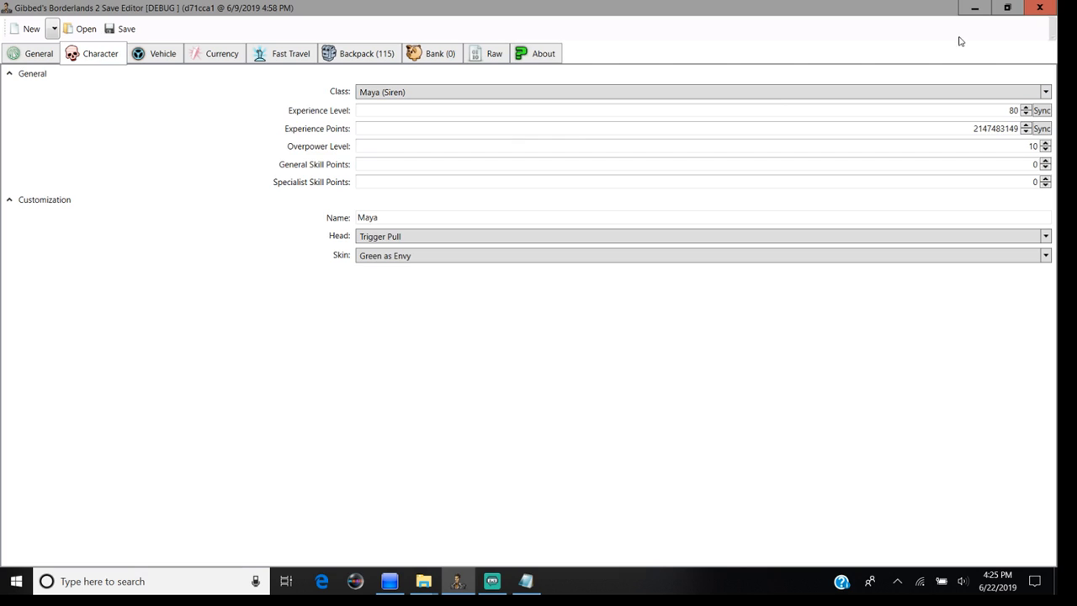
pyautogui.moveTo(757, 55)
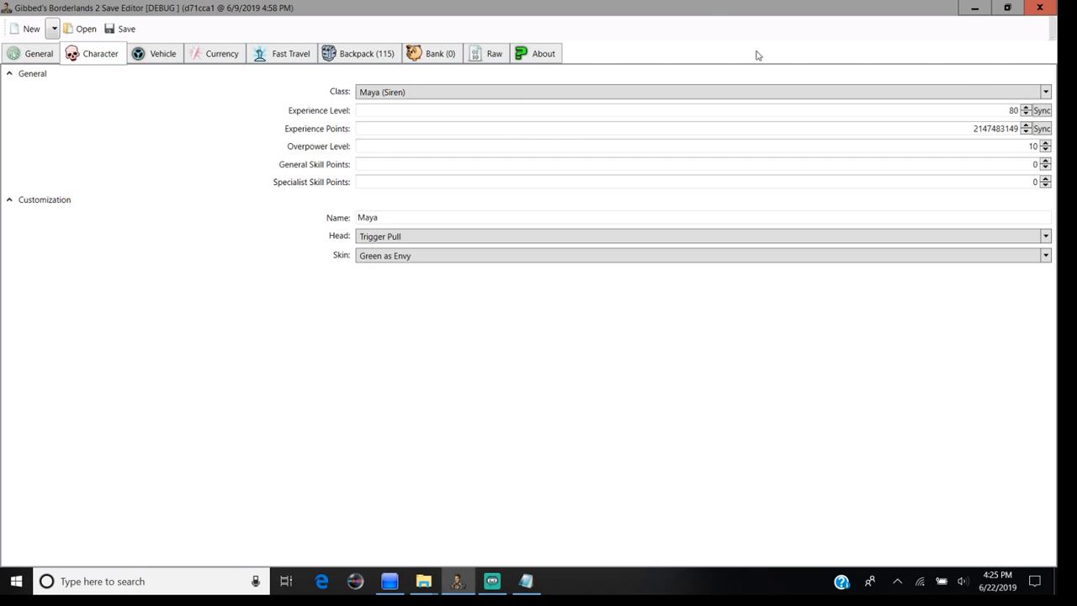
pyautogui.moveTo(360, 53)
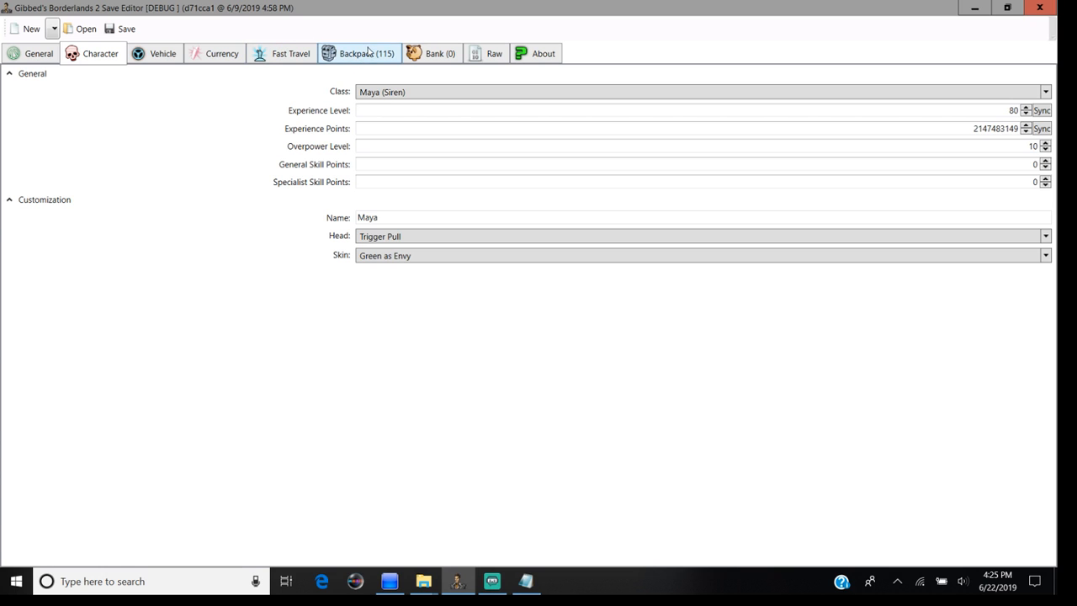
# - View the 115-item backpack, glance at the NEW AMMO GLITCH.txt notes, then minimize them
pyautogui.click(359, 53)
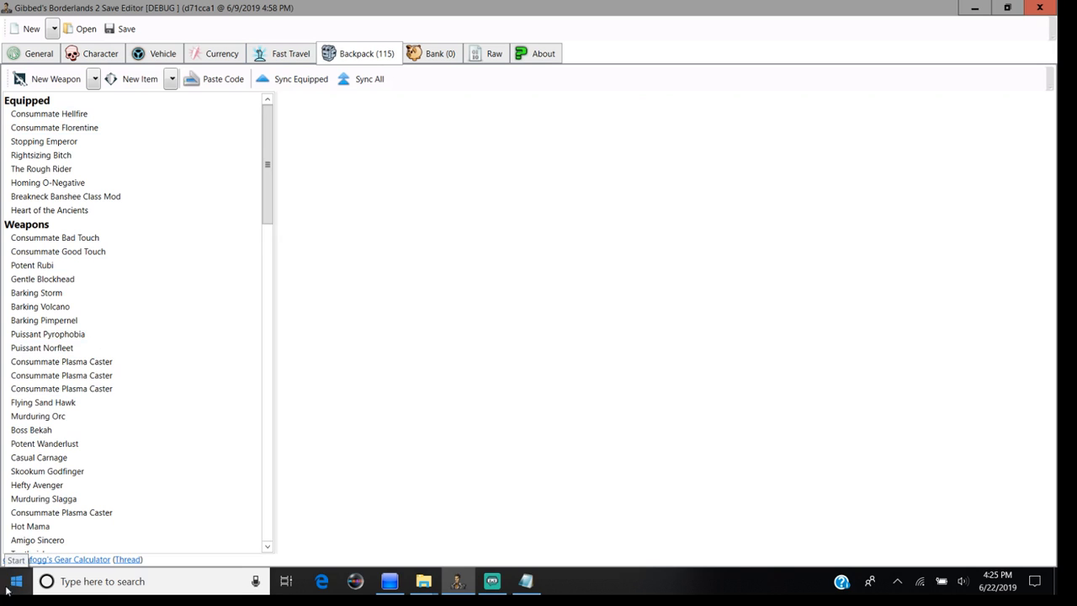
pyautogui.click(526, 580)
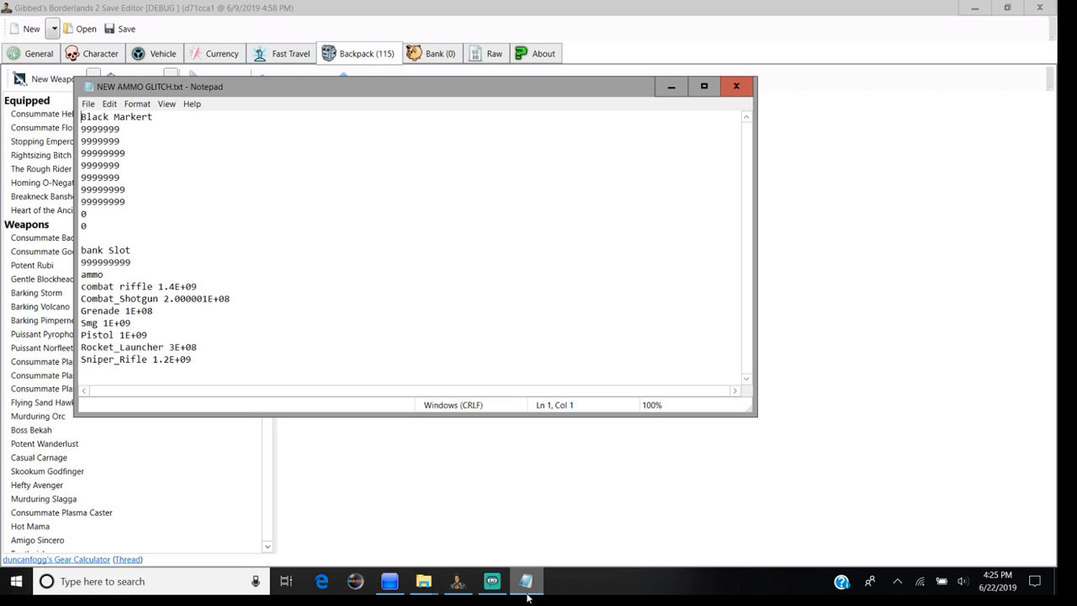
pyautogui.click(703, 86)
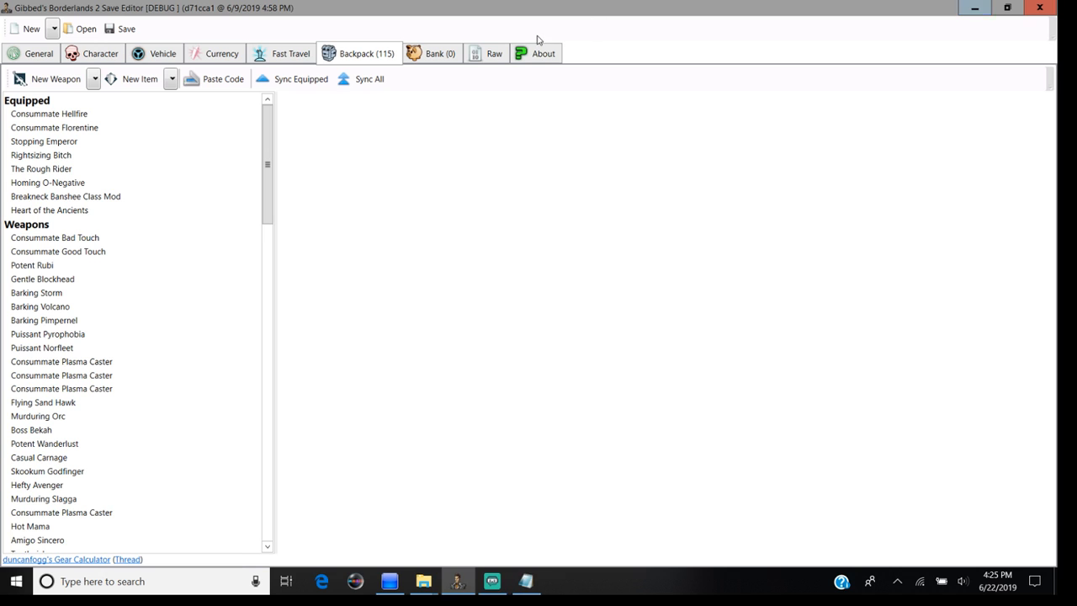
pyautogui.click(494, 53)
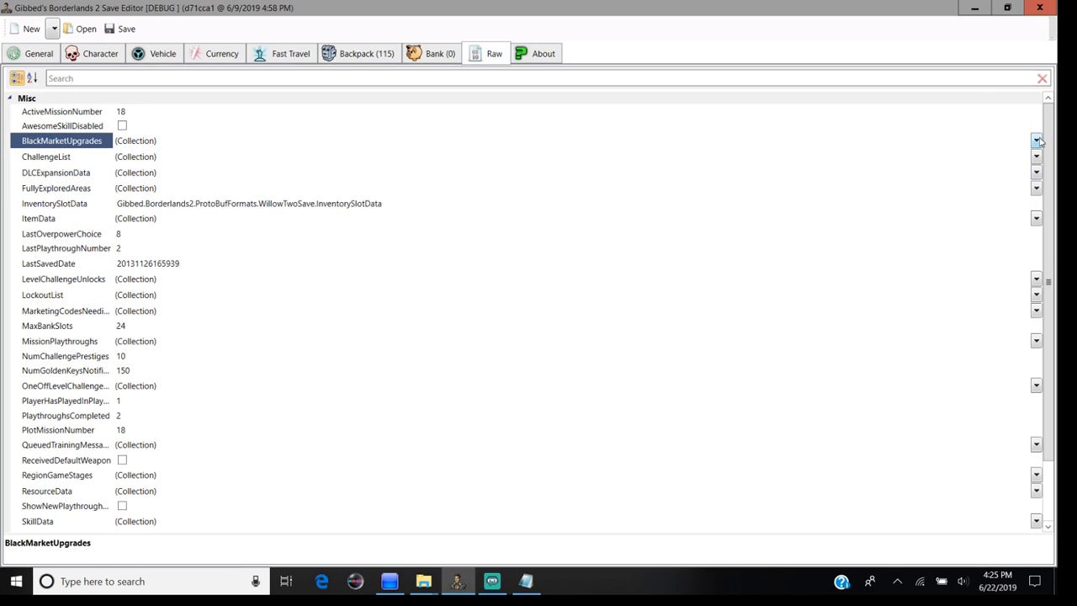
pyautogui.click(1037, 140)
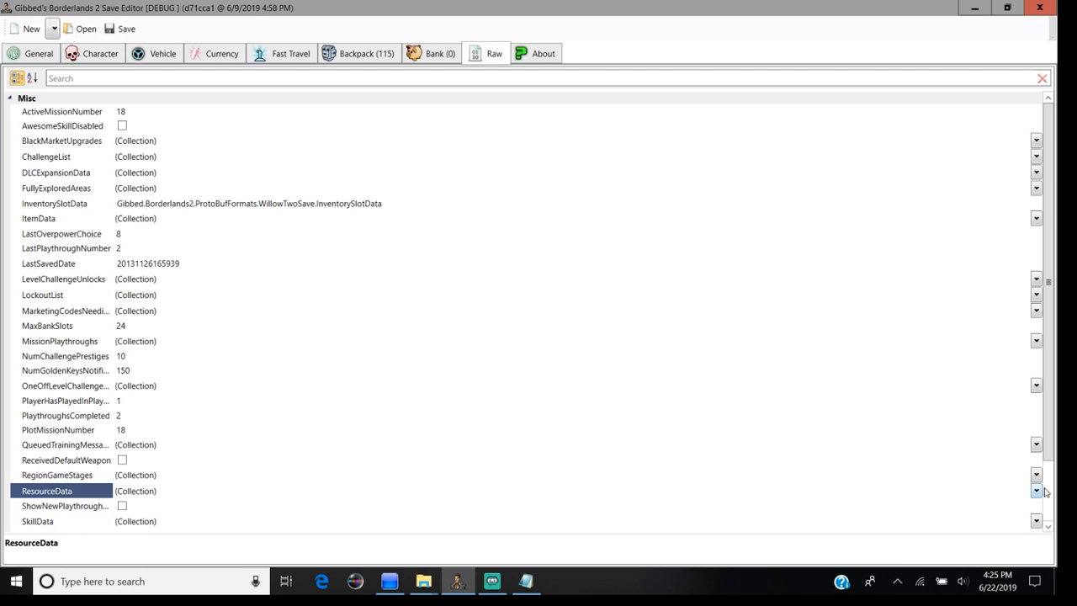
pyautogui.click(1036, 490)
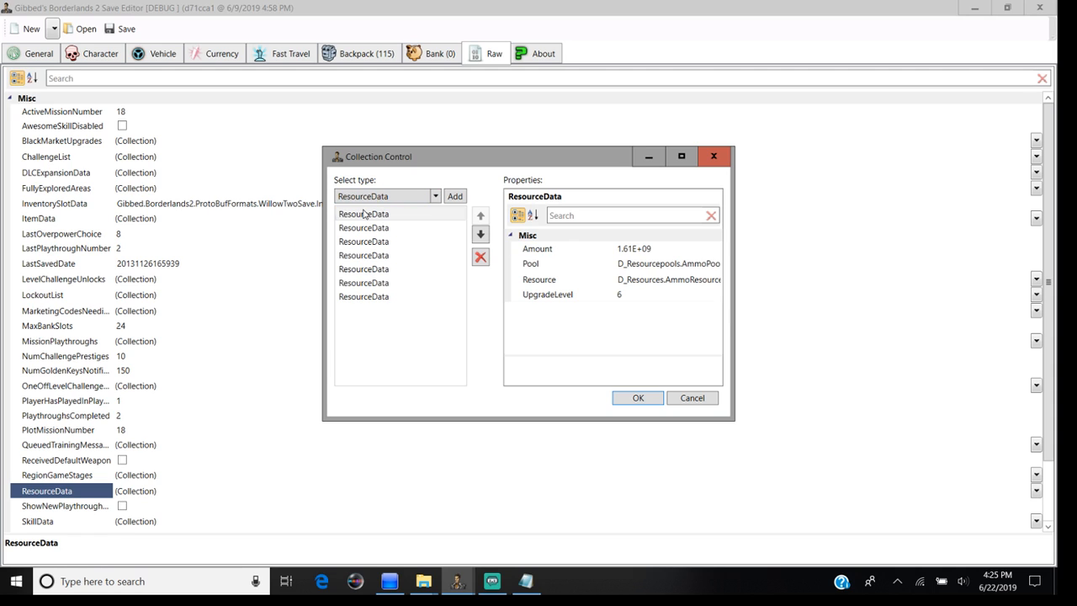
pyautogui.click(364, 255)
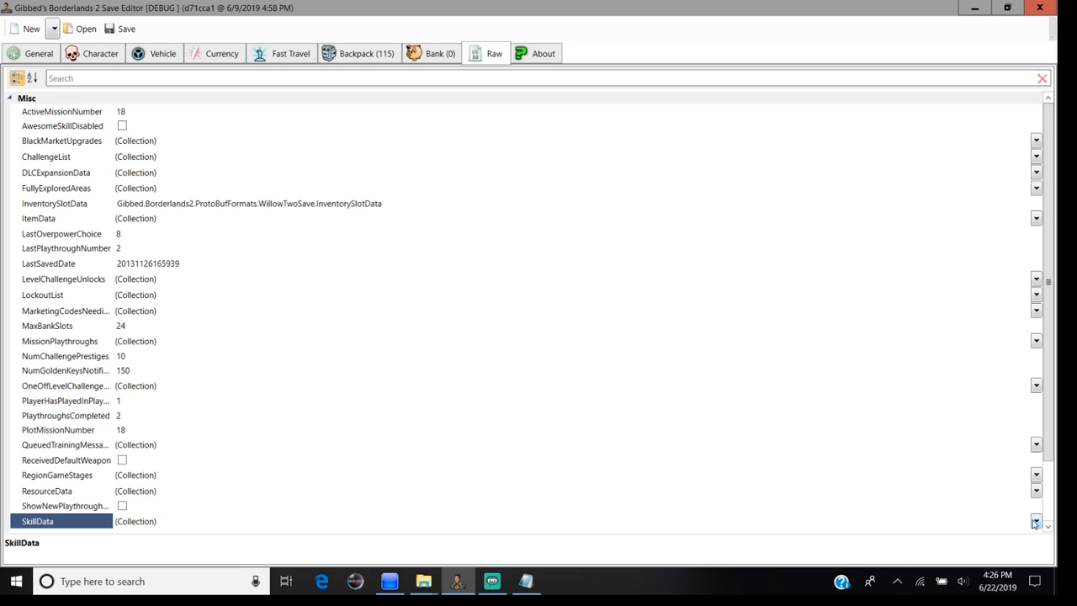
pyautogui.click(1036, 520)
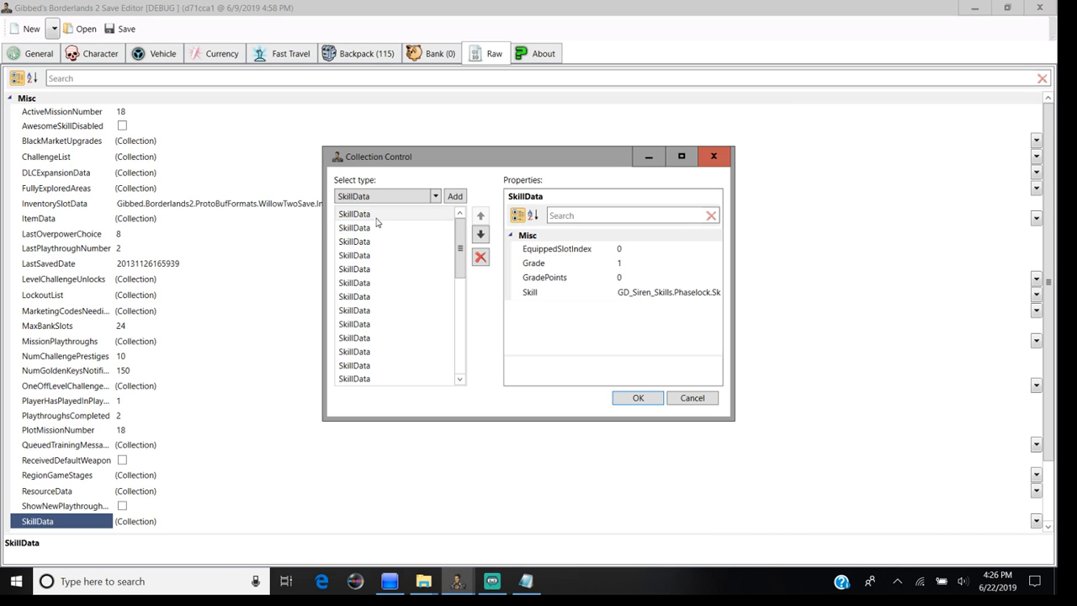
pyautogui.click(354, 255)
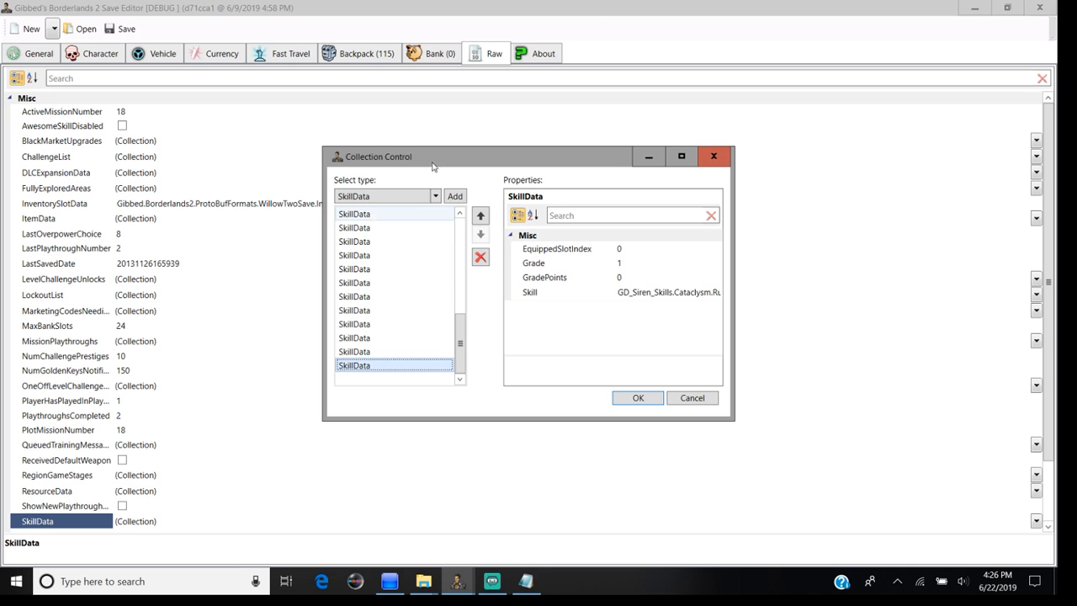
pyautogui.click(713, 156)
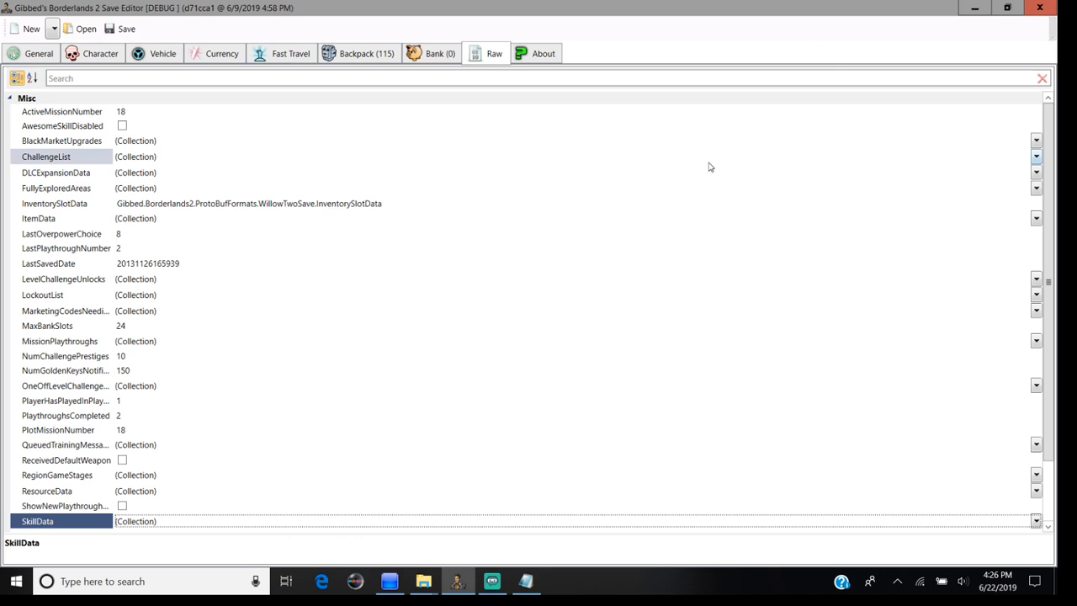
# - On the Character tab, replace the name Maya with 'modded hot', correcting typos
pyautogui.click(100, 53)
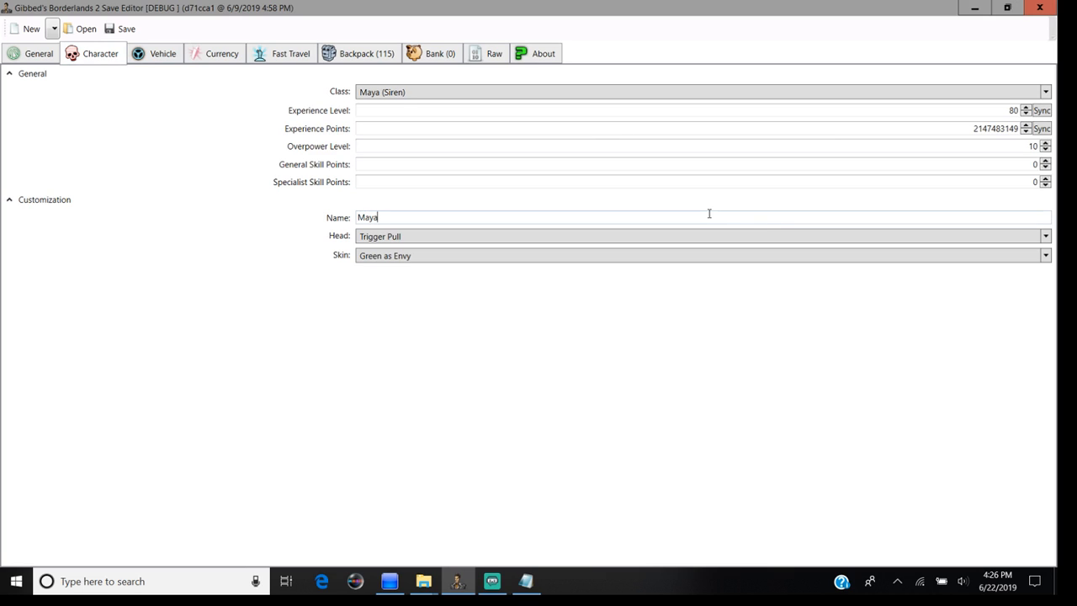
pyautogui.write('mod')
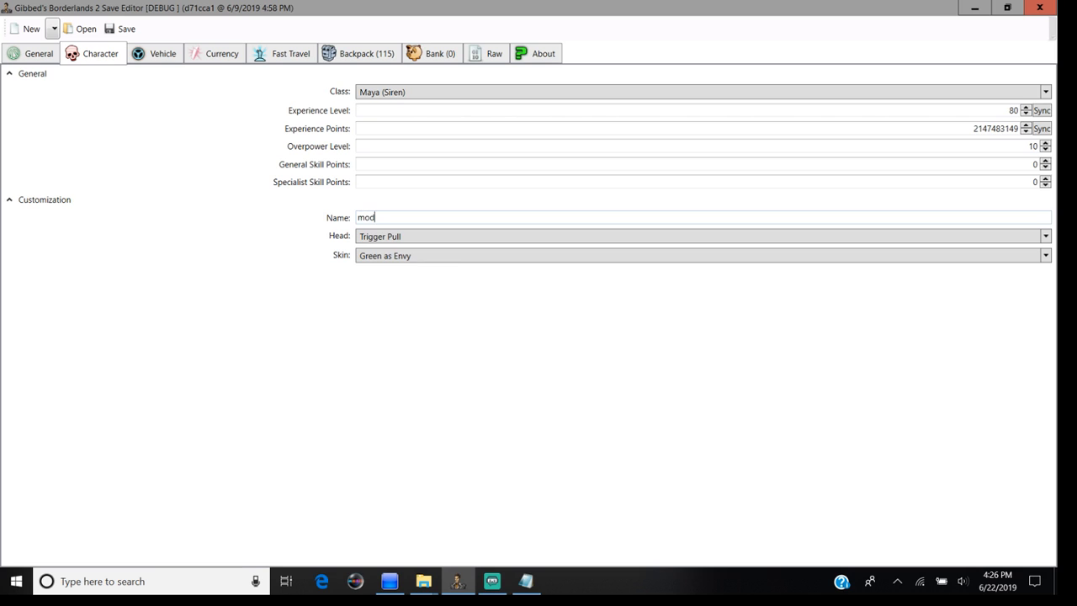
pyautogui.write('ded')
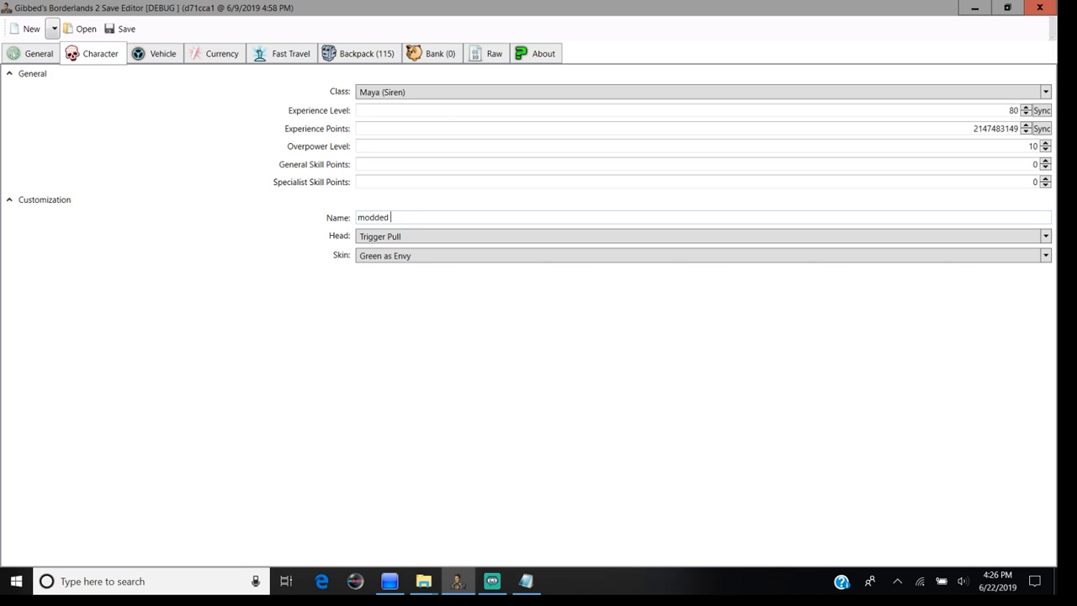
pyautogui.write('bea')
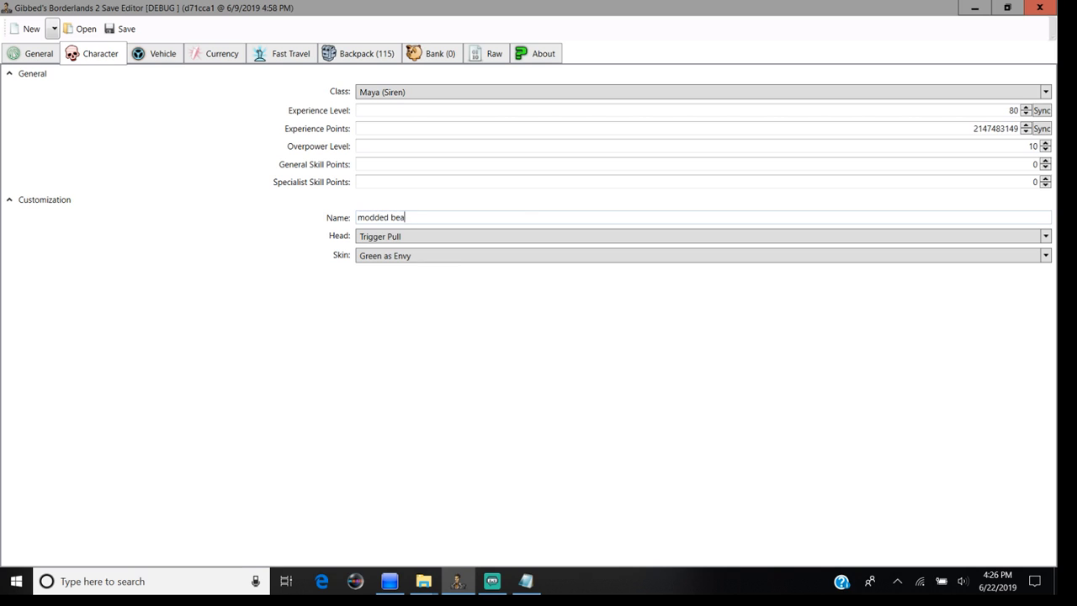
pyautogui.press('Backspace')
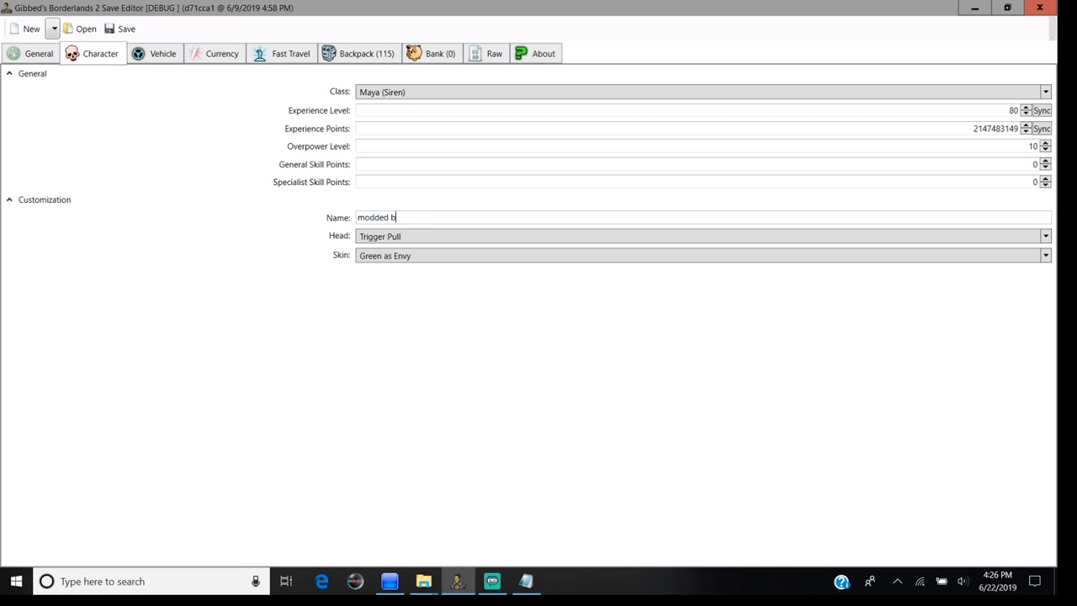
pyautogui.write('ma')
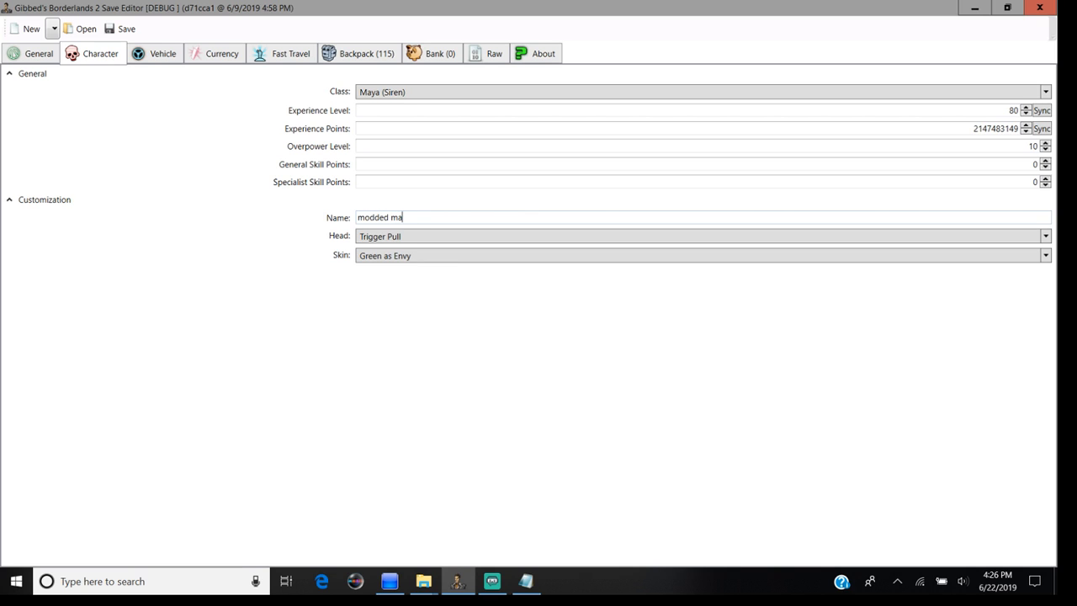
pyautogui.press('backspace')
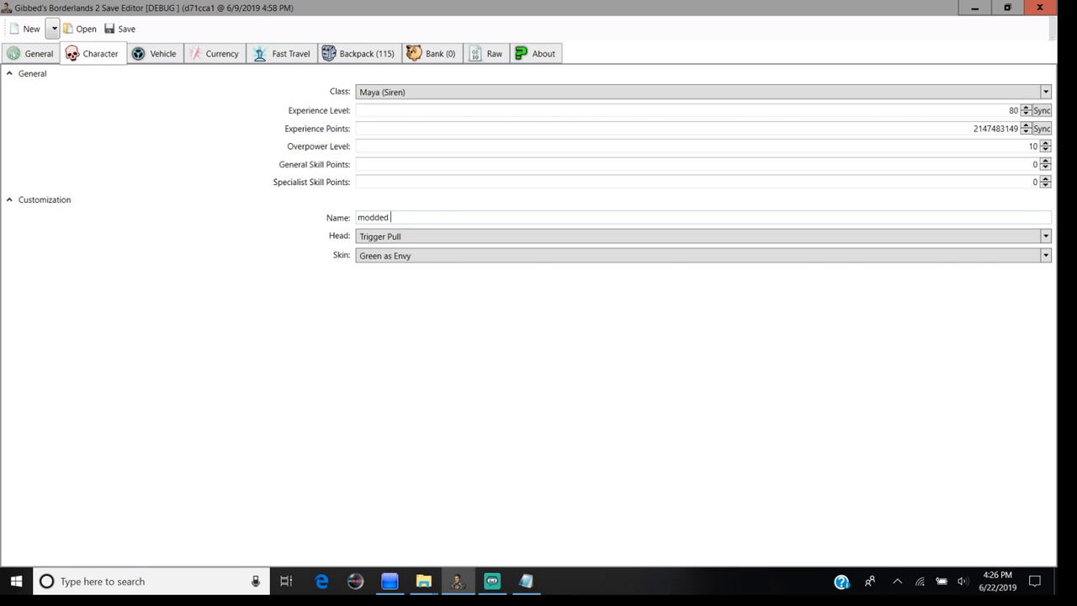
pyautogui.write('hot')
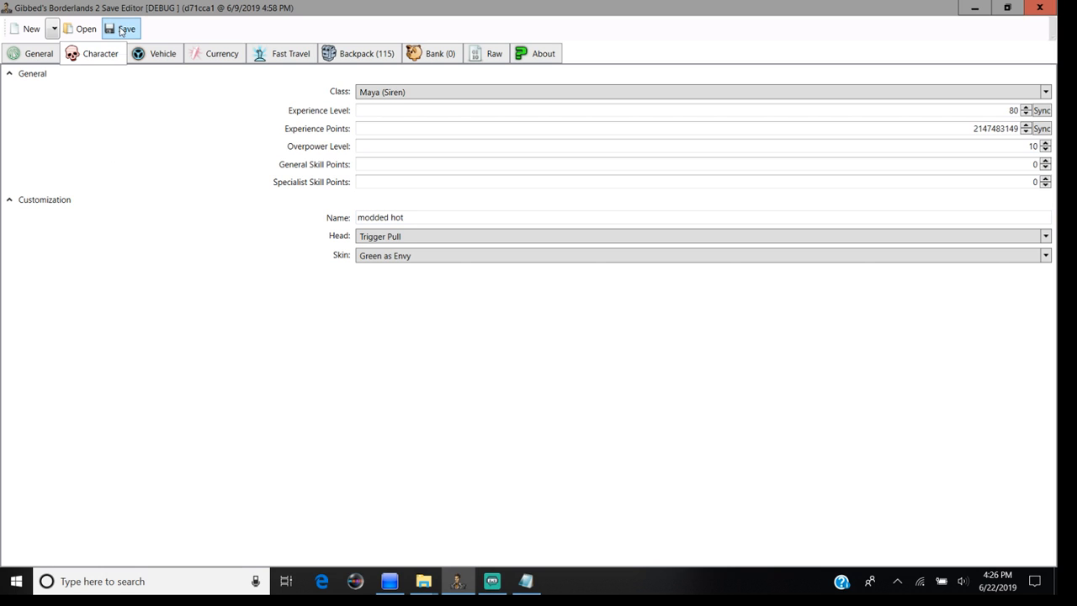
# - Save over SAVE3333.SAV in G:\PS3\Savedata\BLUS30982-SAVE-SAVE3333
pyautogui.click(121, 28)
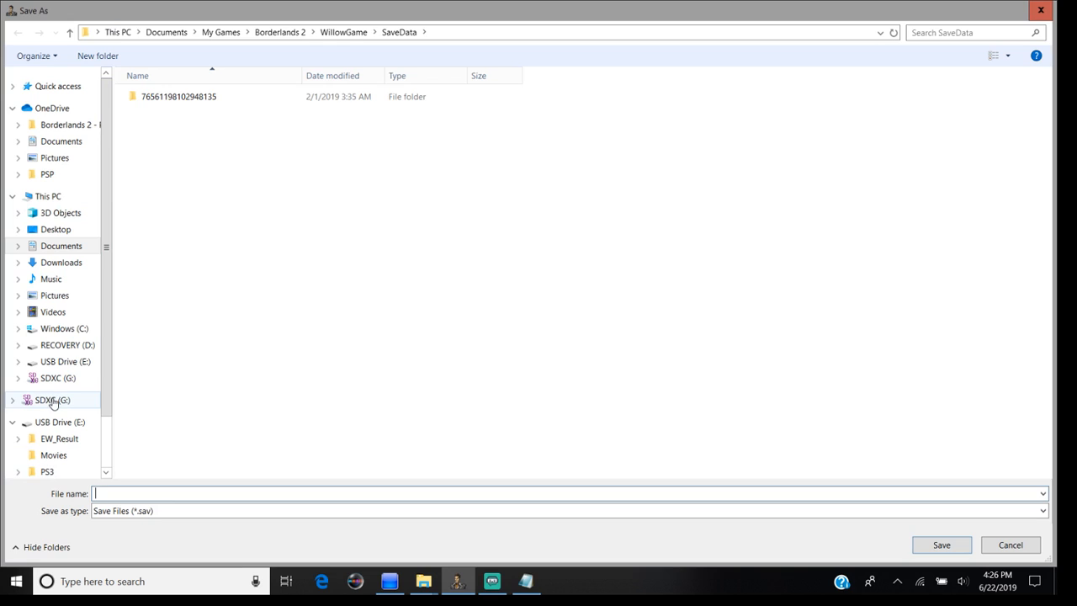
pyautogui.click(53, 400)
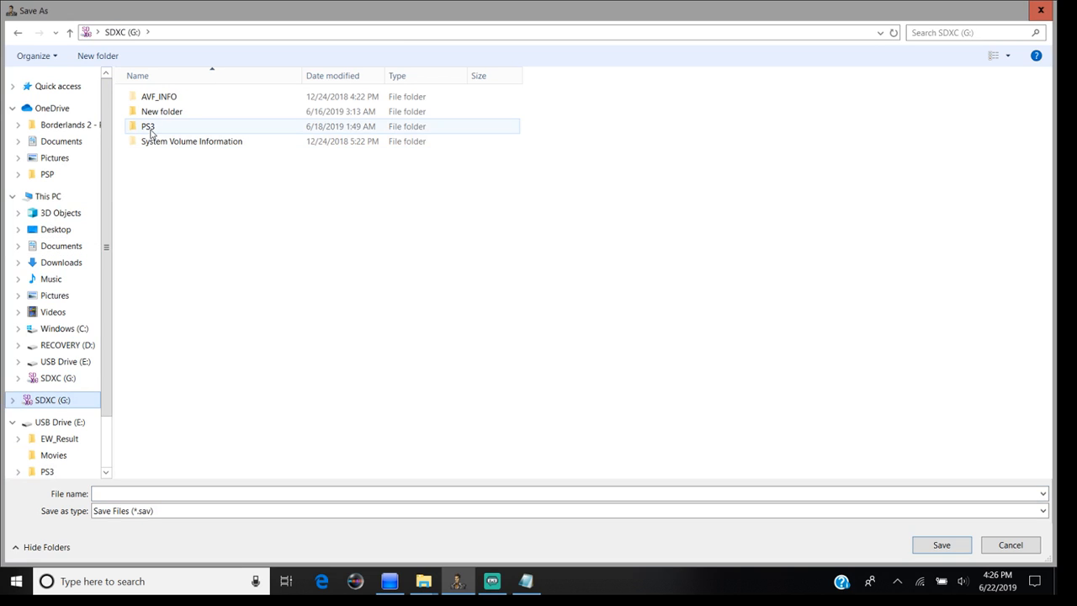
pyautogui.doubleClick(148, 125)
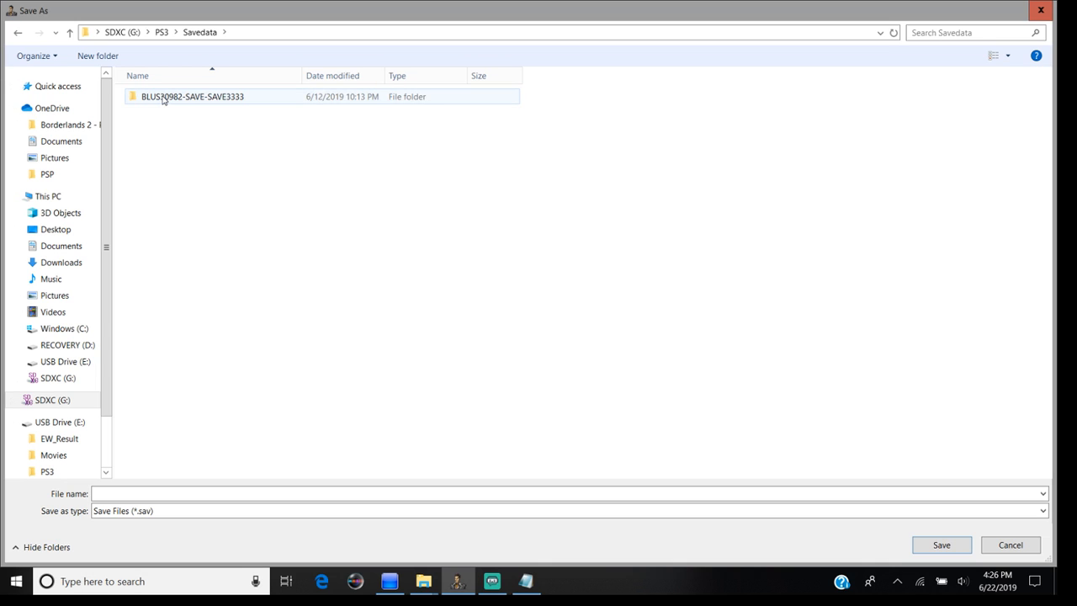
pyautogui.doubleClick(192, 96)
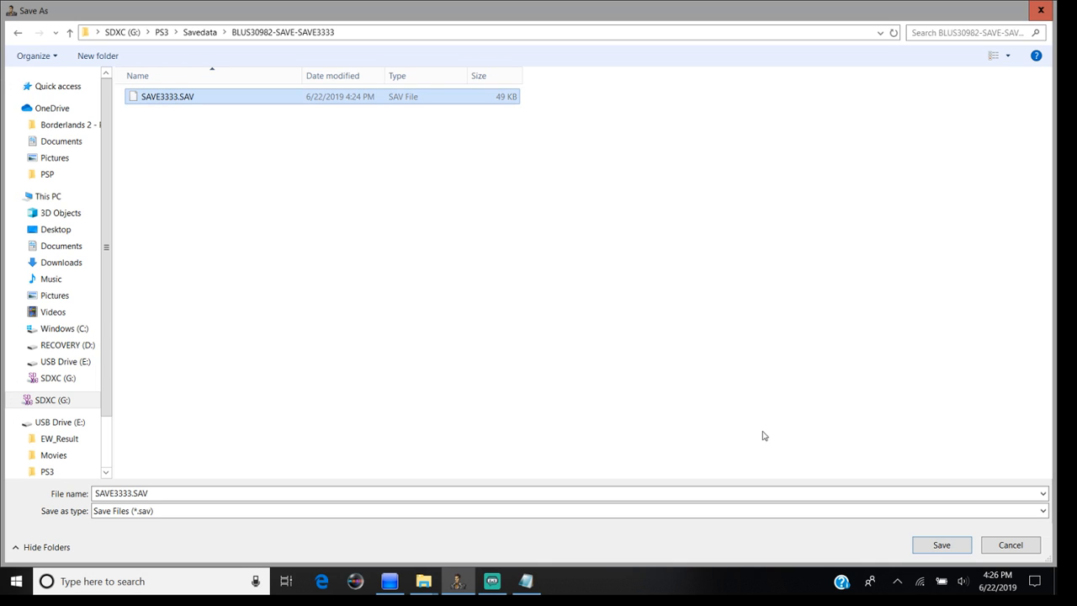
pyautogui.click(941, 545)
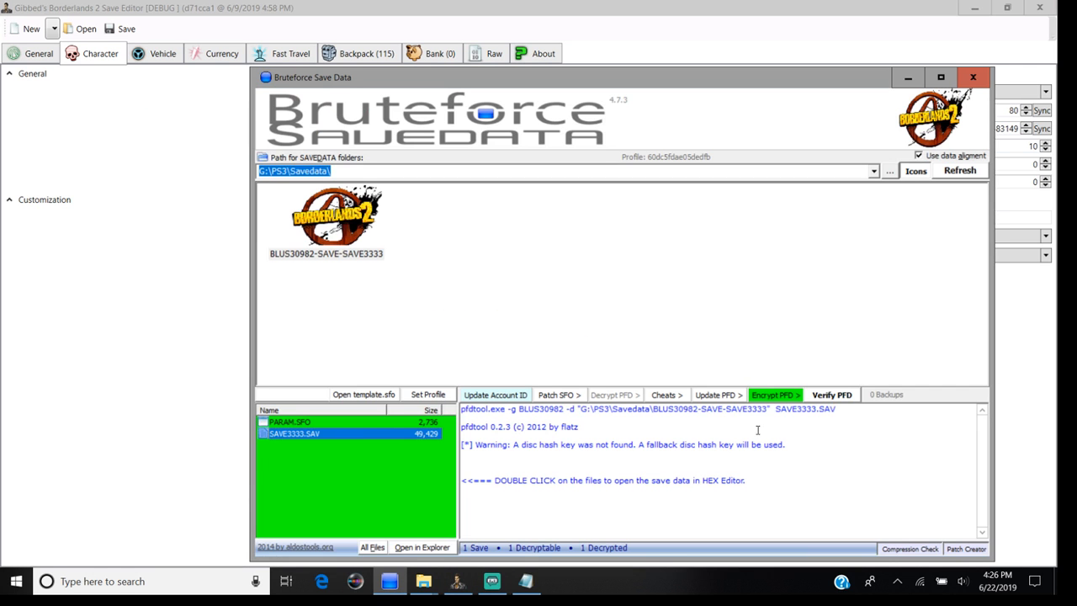
# - Encrypt the selected SAVE3333.SAV with Encrypt PFD > Encrypt Selected Files and confirm
pyautogui.click(775, 395)
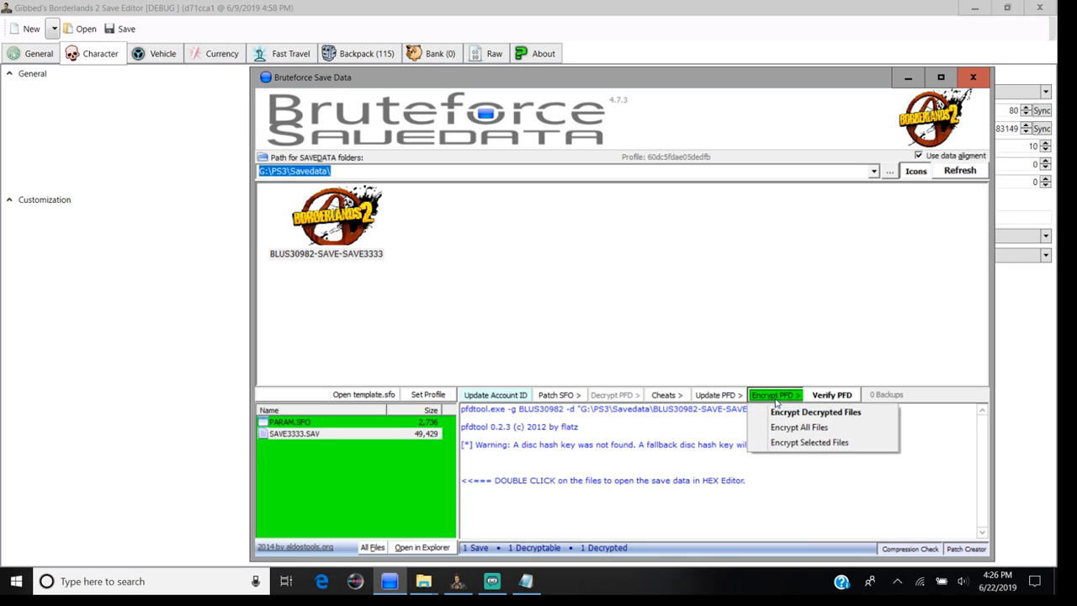
pyautogui.click(809, 441)
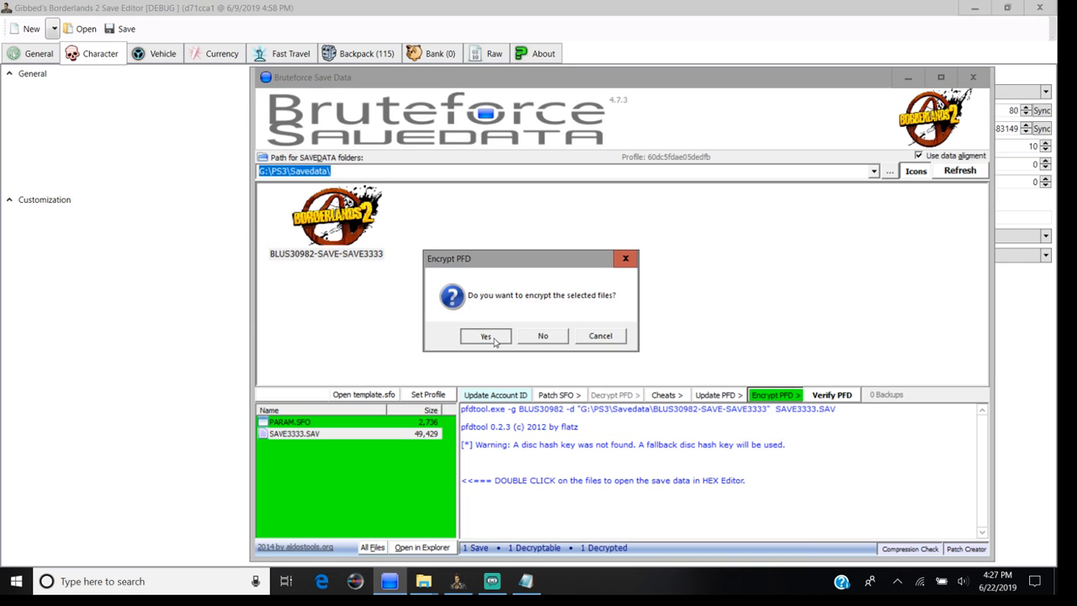
pyautogui.click(485, 336)
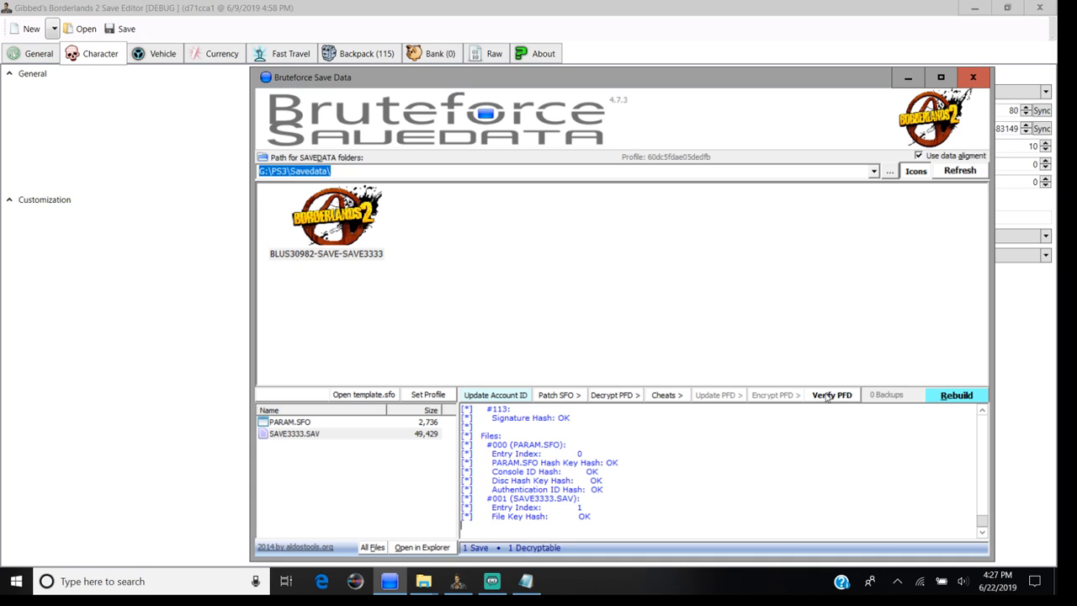
pyautogui.moveTo(1040, 7)
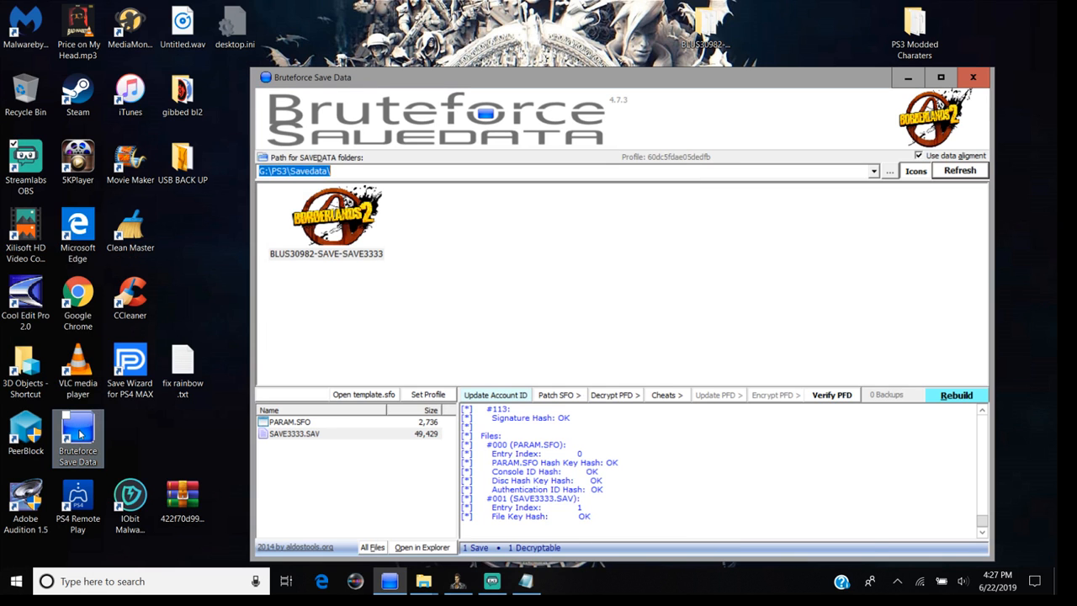
pyautogui.rightClick(78, 437)
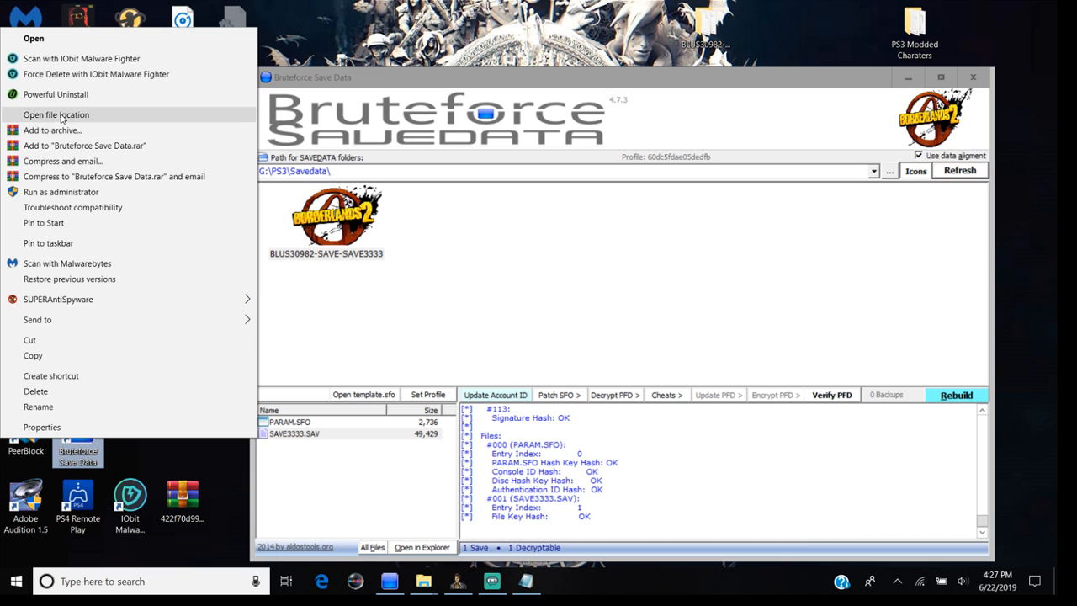
pyautogui.click(55, 113)
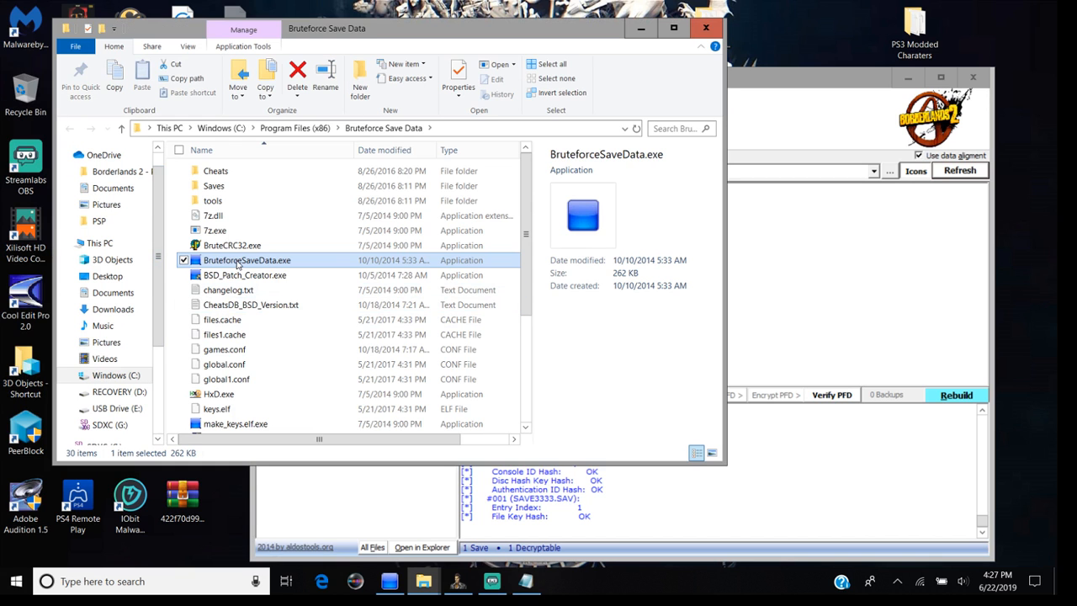
pyautogui.click(225, 334)
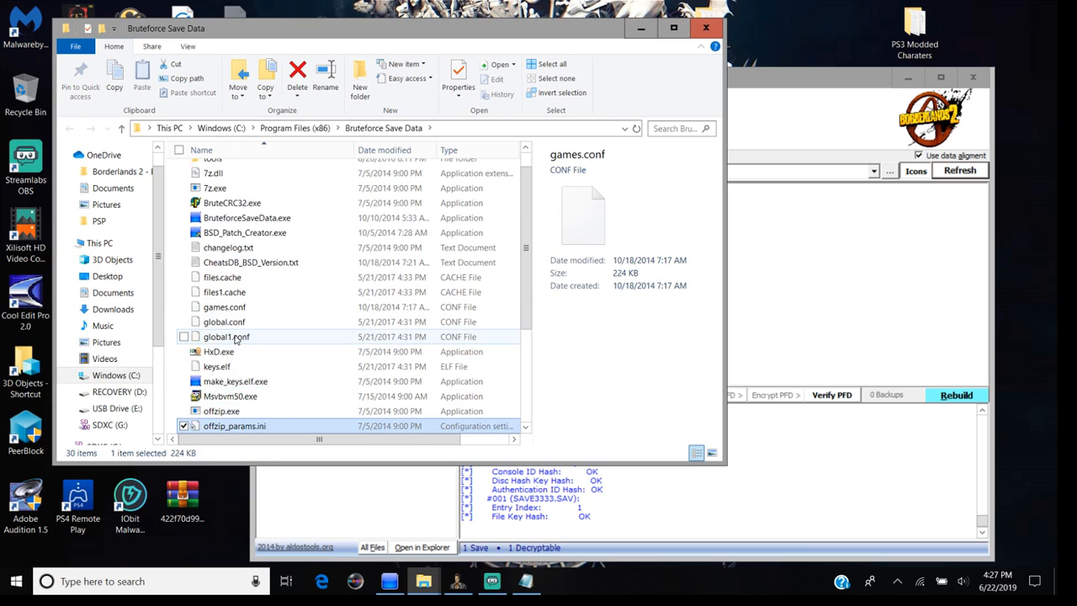
pyautogui.click(230, 366)
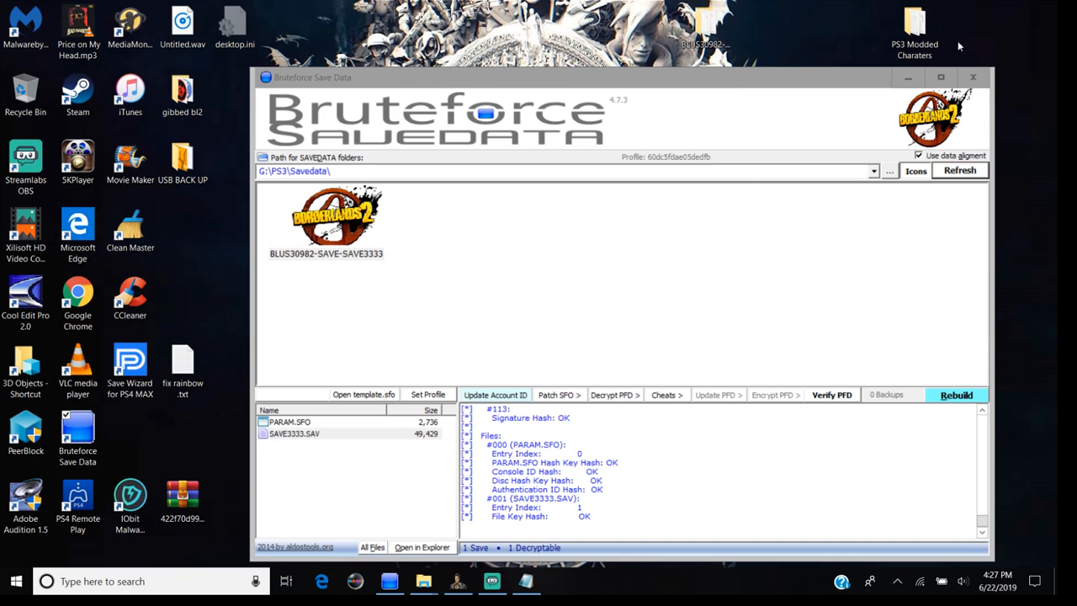
pyautogui.moveTo(491, 581)
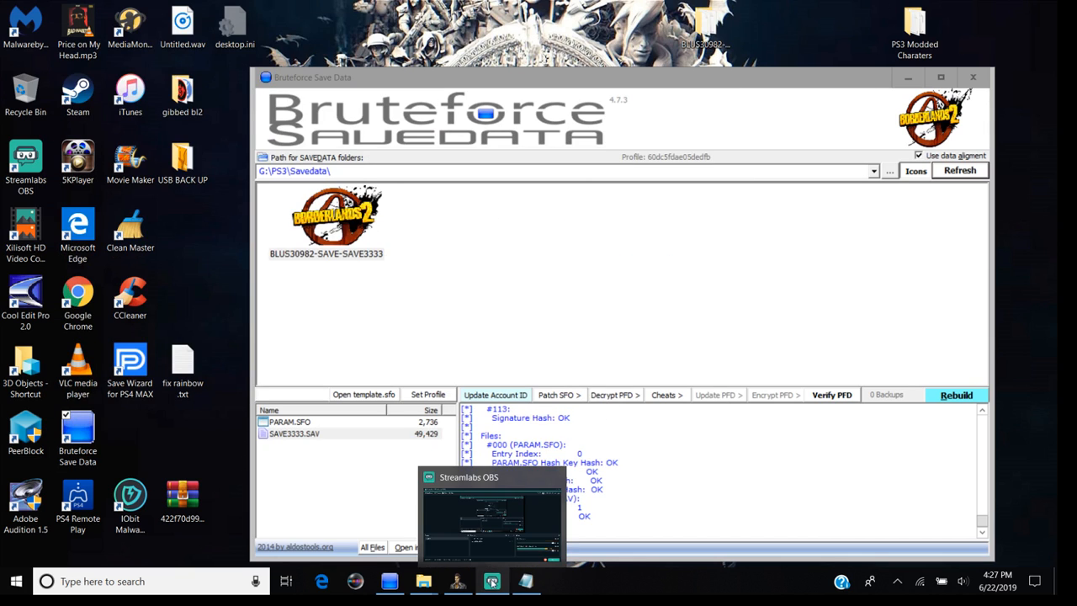